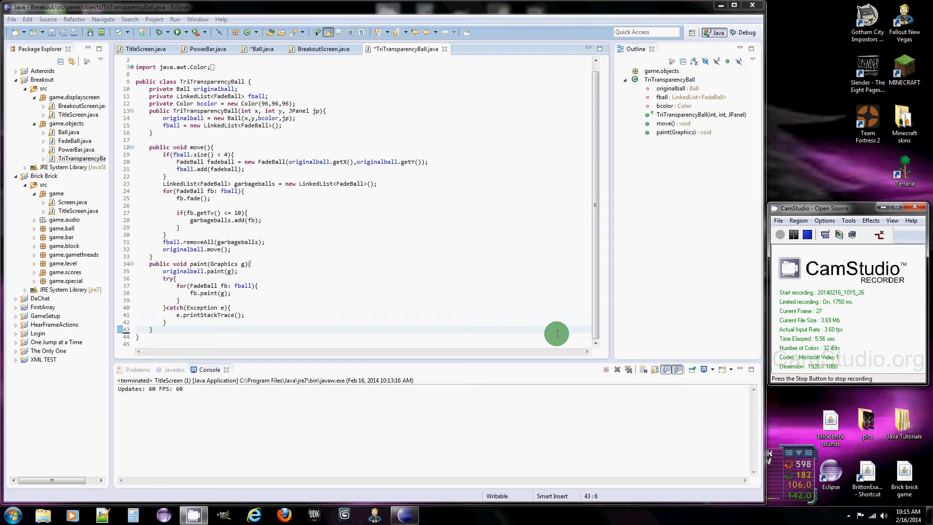
mouse_move(466, 294)
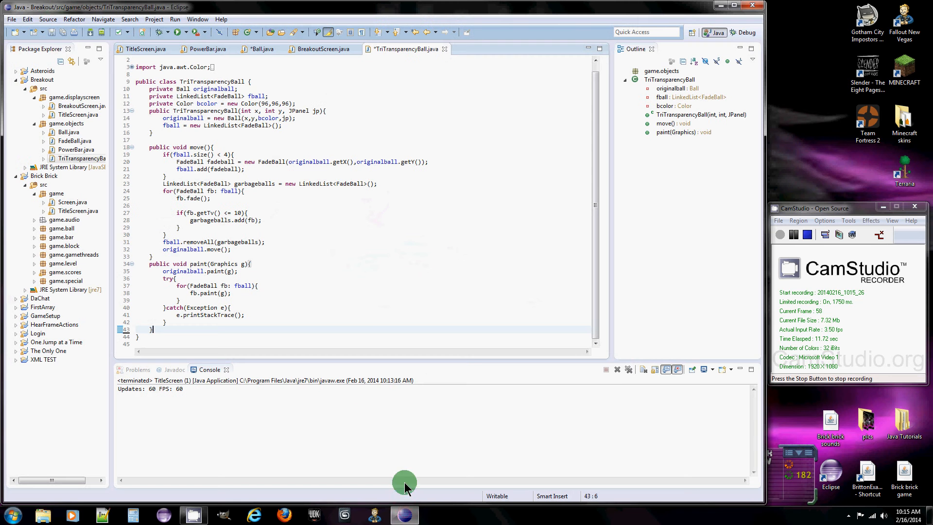
mouse_move(469, 291)
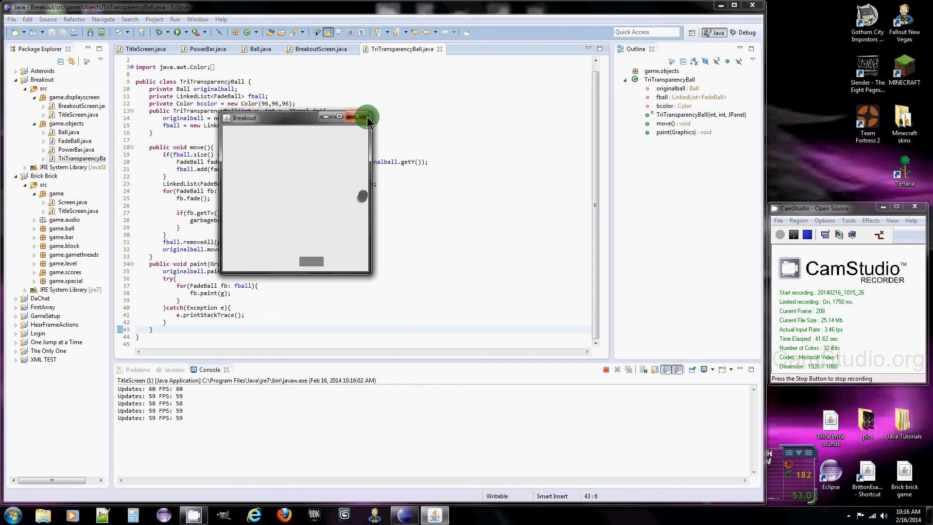
Step: Close the Breakout game window and highlight PowerBar's getBounds method returning a Rectangle
left_click(358, 116)
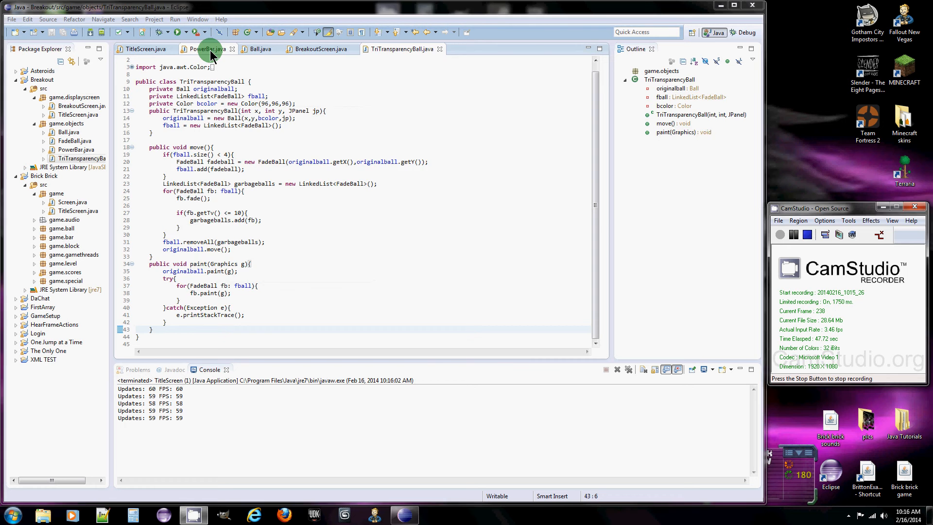
left_click(205, 48)
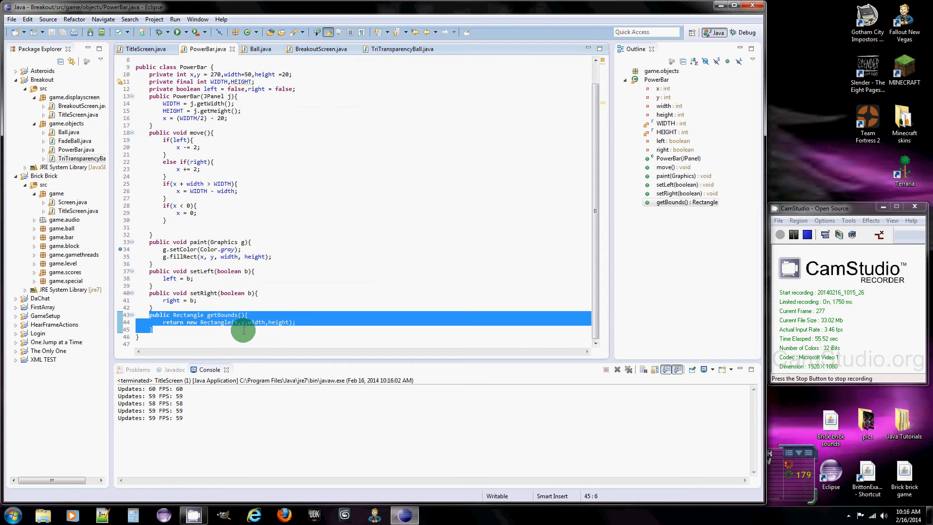
left_click(175, 322)
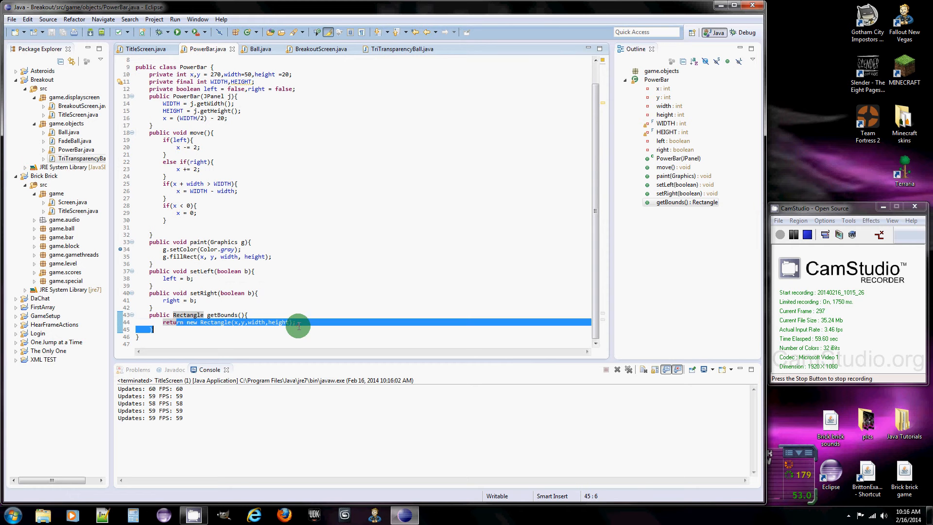
mouse_move(262, 48)
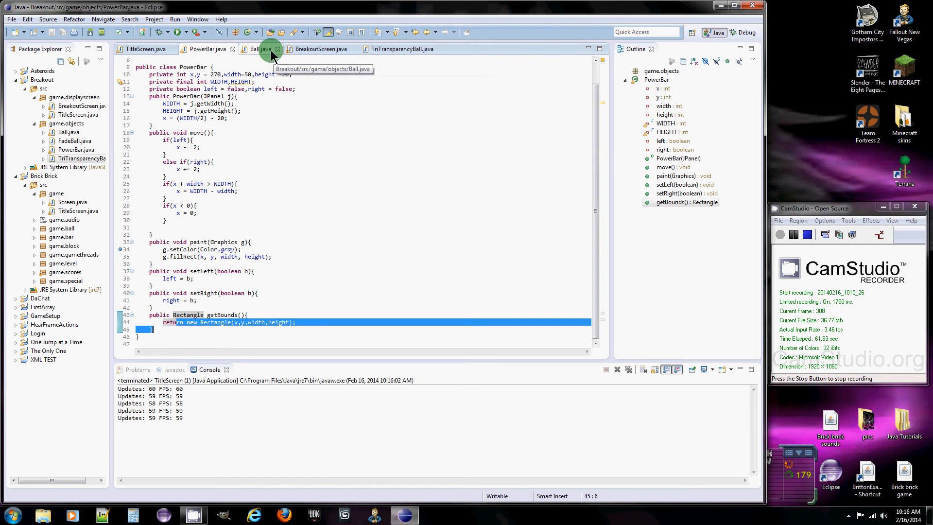
Step: Start a public Rectangle getBounds() method at the end of the Ball class
left_click(260, 49)
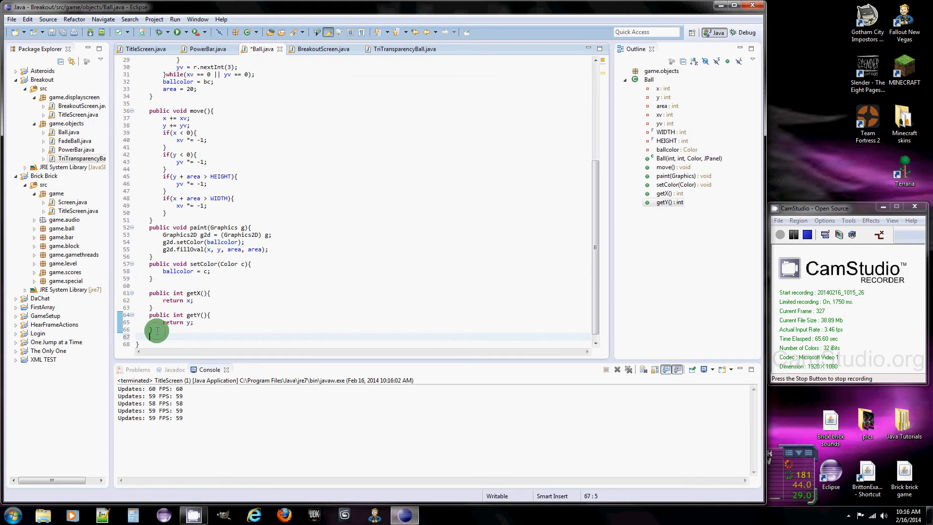
type("public")
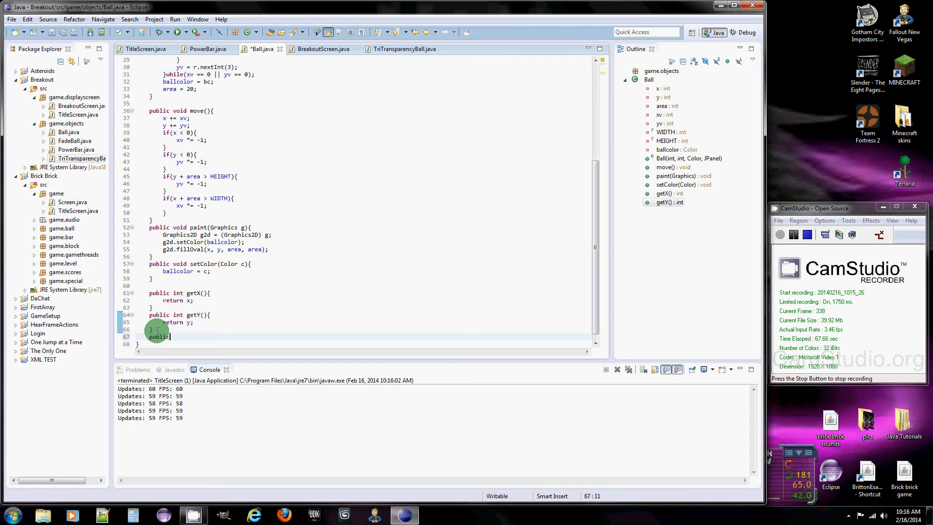
type("\" \"")
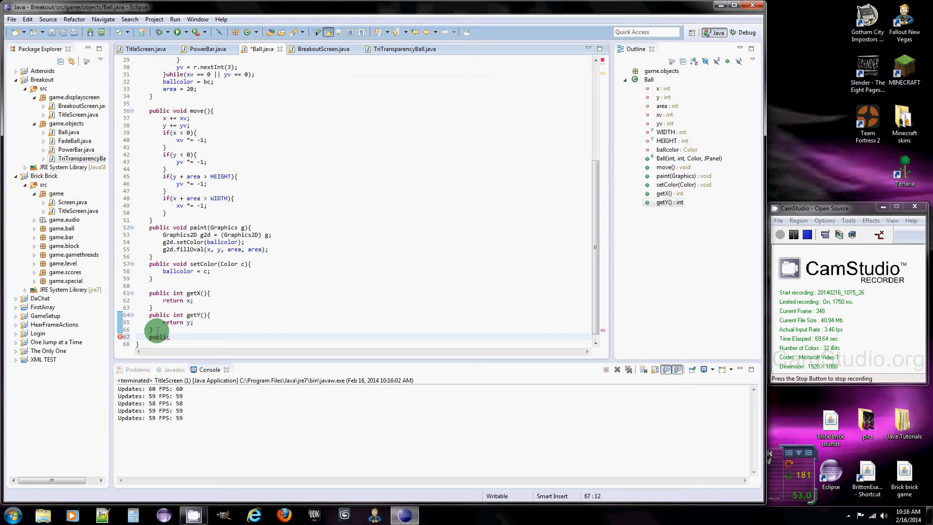
type("Rectan")
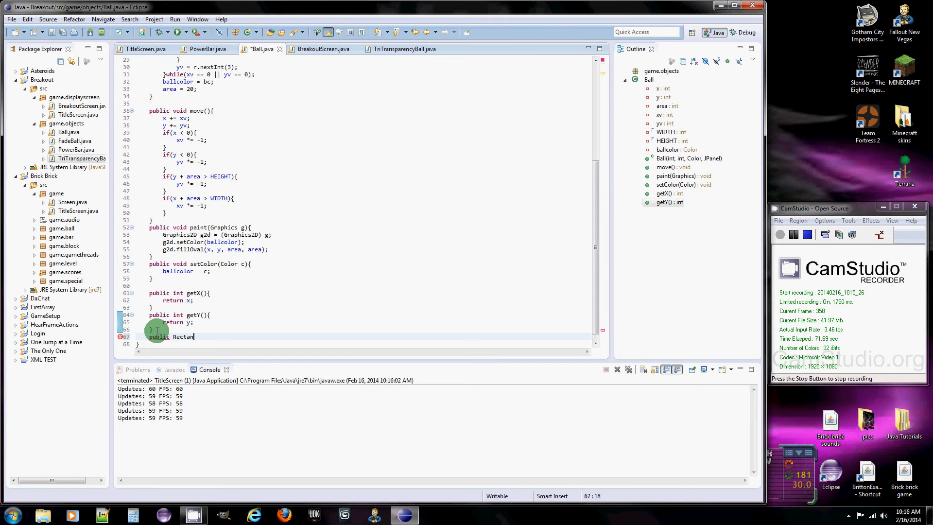
type("gle")
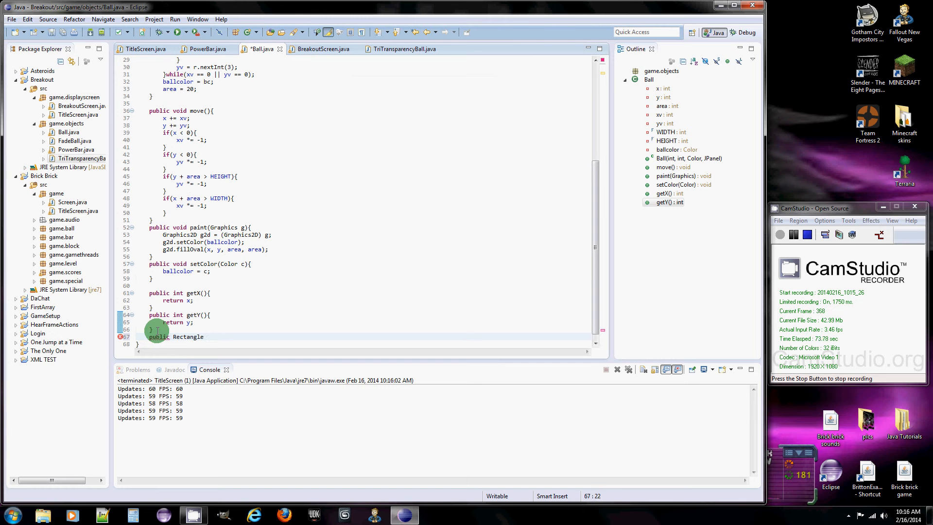
type("g")
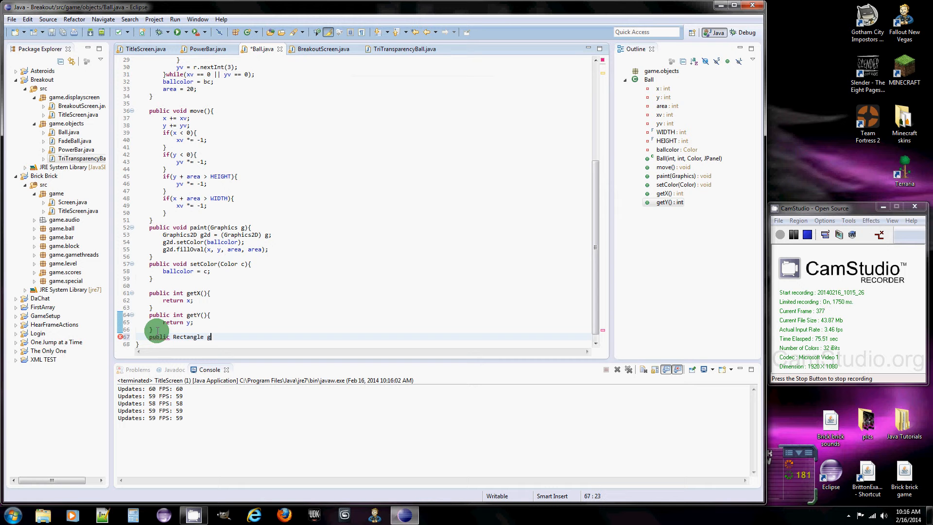
type("etBoun")
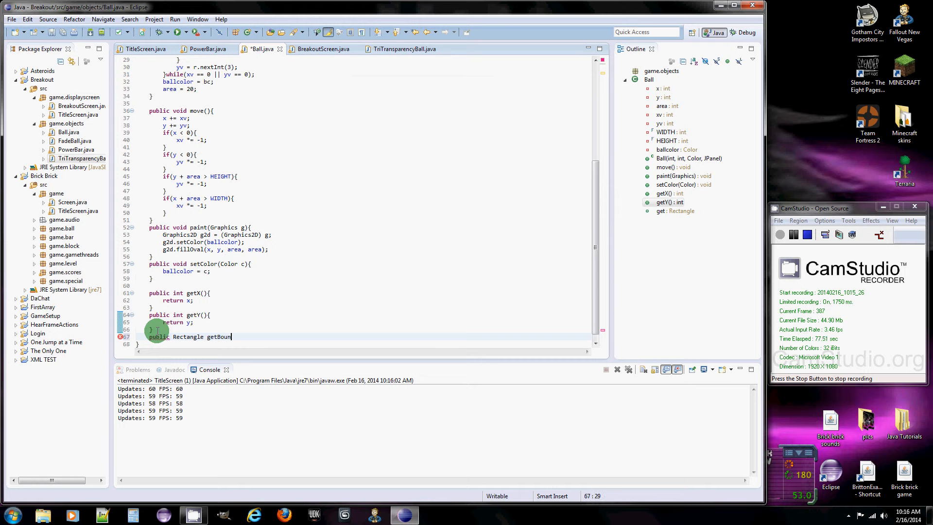
type("ds()")
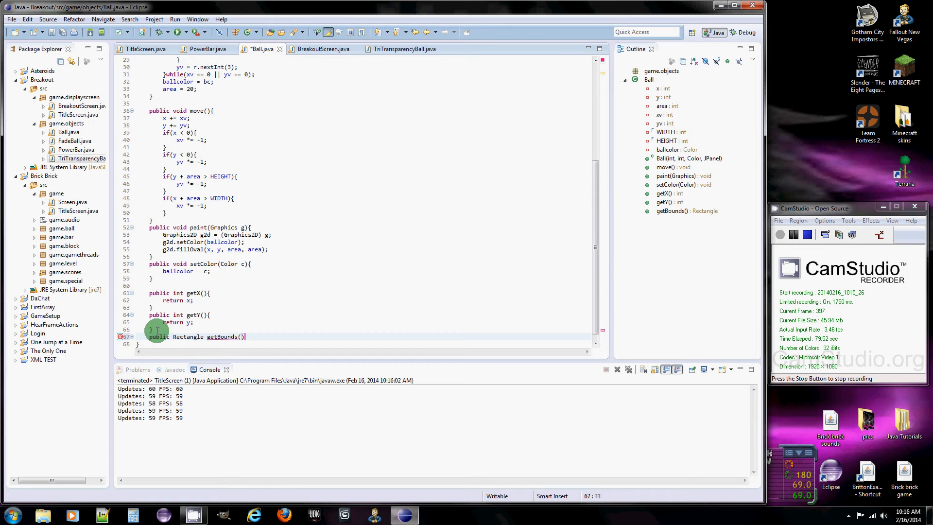
type("{")
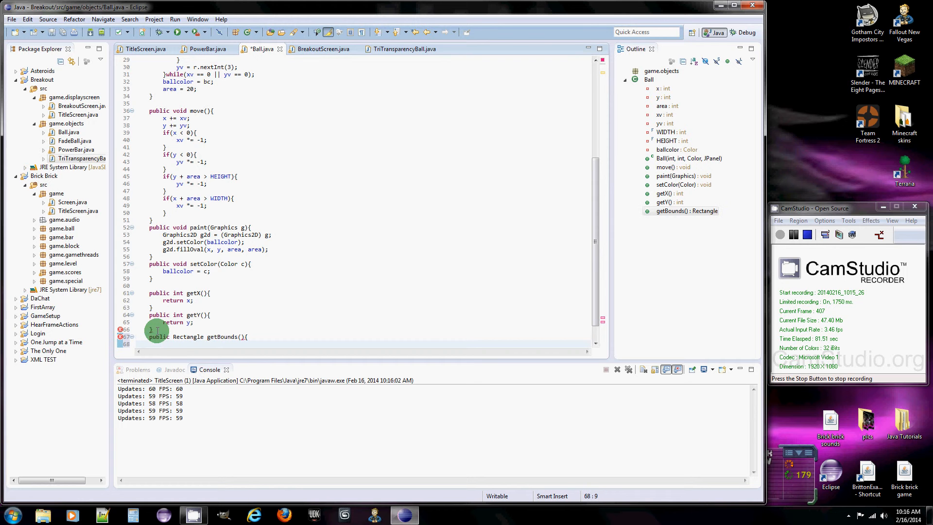
Step: Make Ball's getBounds return new Rectangle(x, y, area, area), then return to PowerBar
type("return")
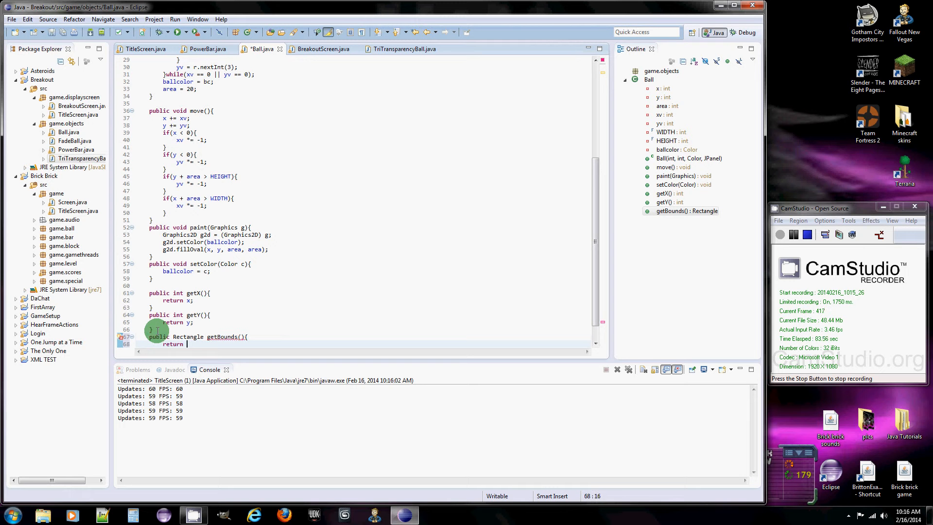
type("new Rectangle(")
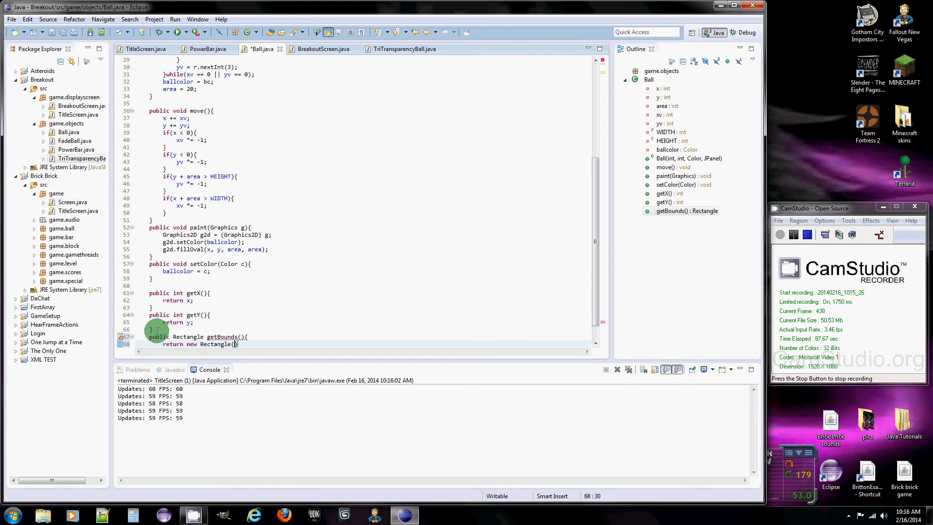
type("x,y")
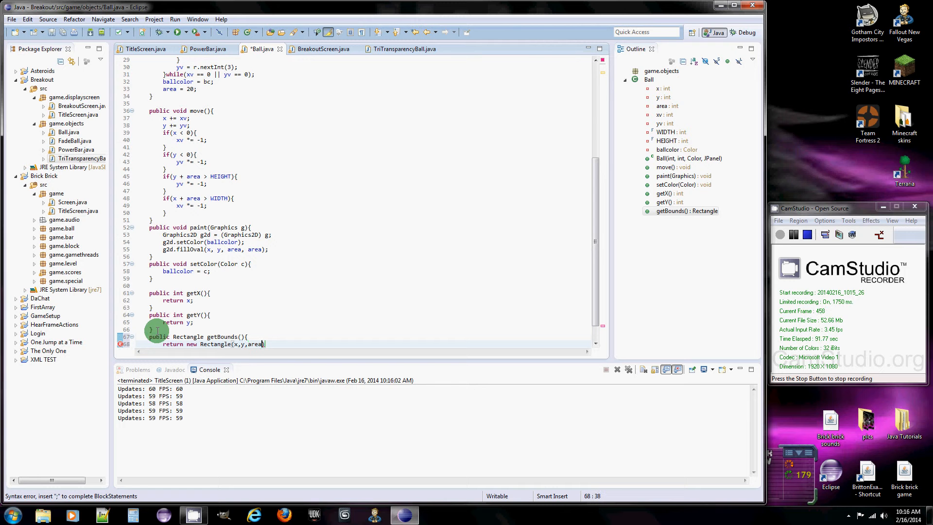
type(",area")
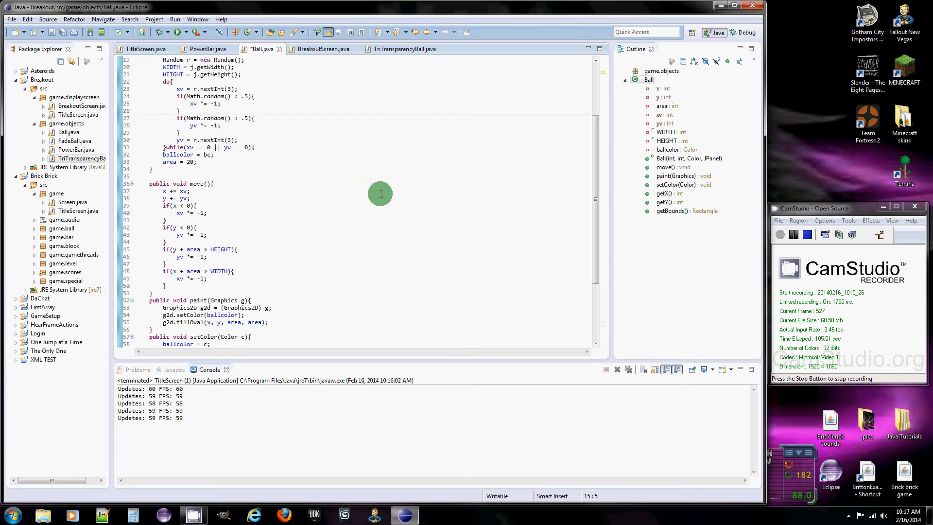
mouse_move(326, 203)
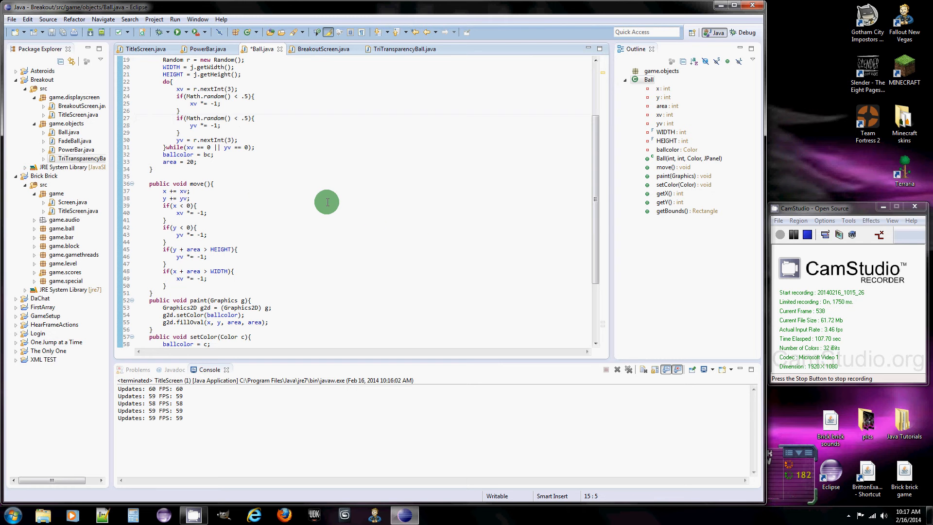
mouse_move(381, 206)
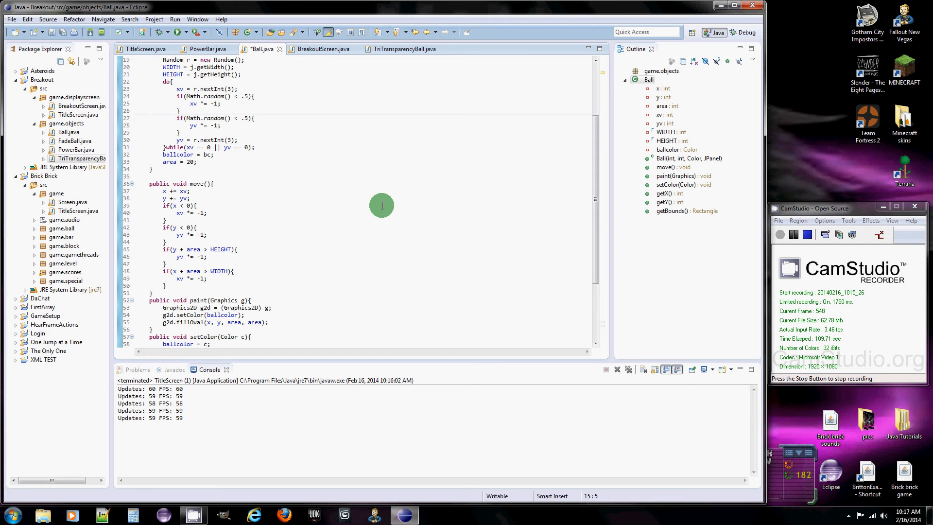
scroll("down", 3)
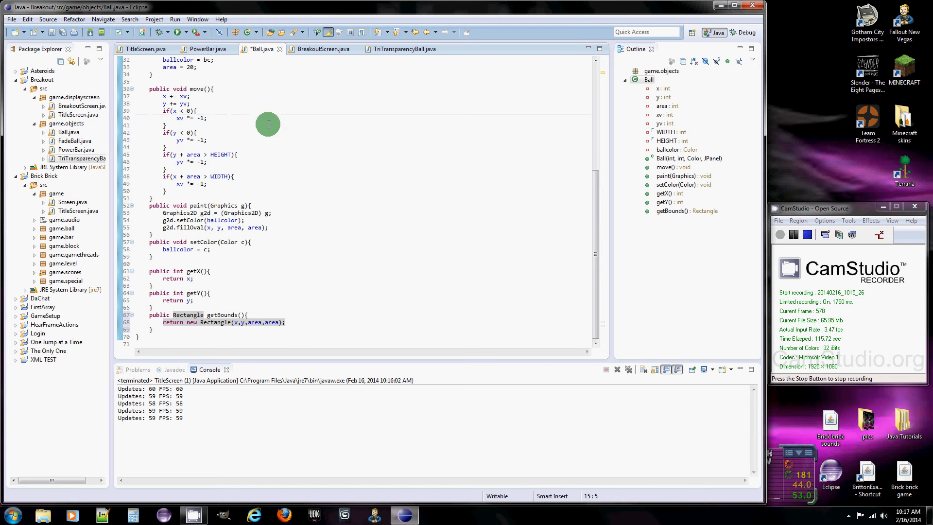
left_click(206, 48)
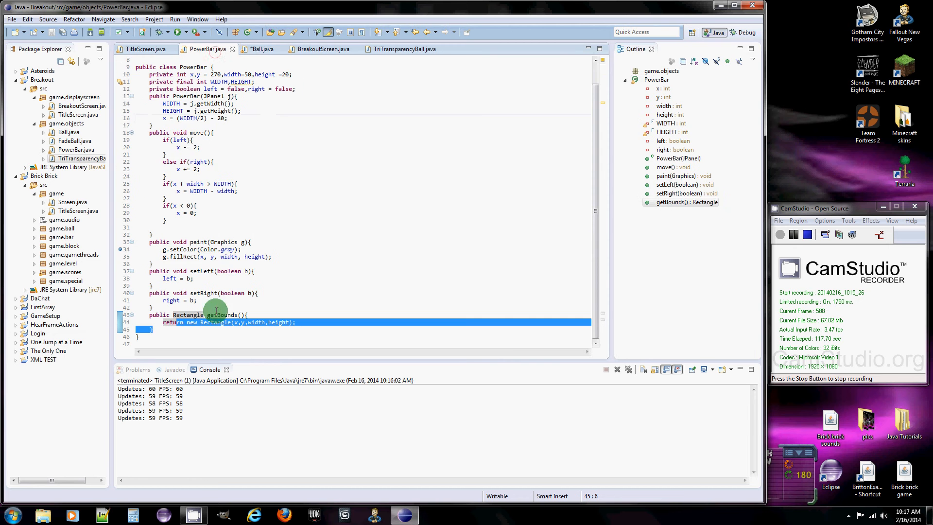
Step: Add public void hitBar(){ yv *= -1; } to the Ball class after setColor
left_click(263, 49)
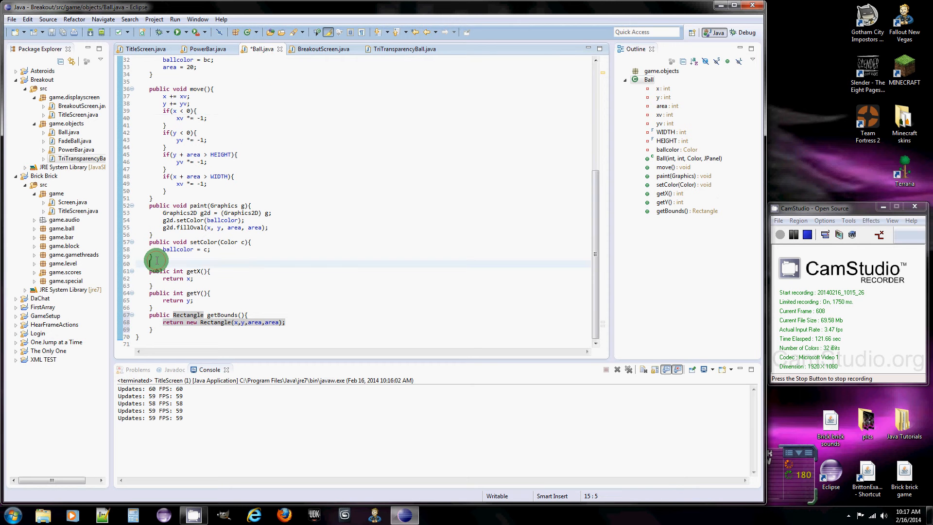
type("public void")
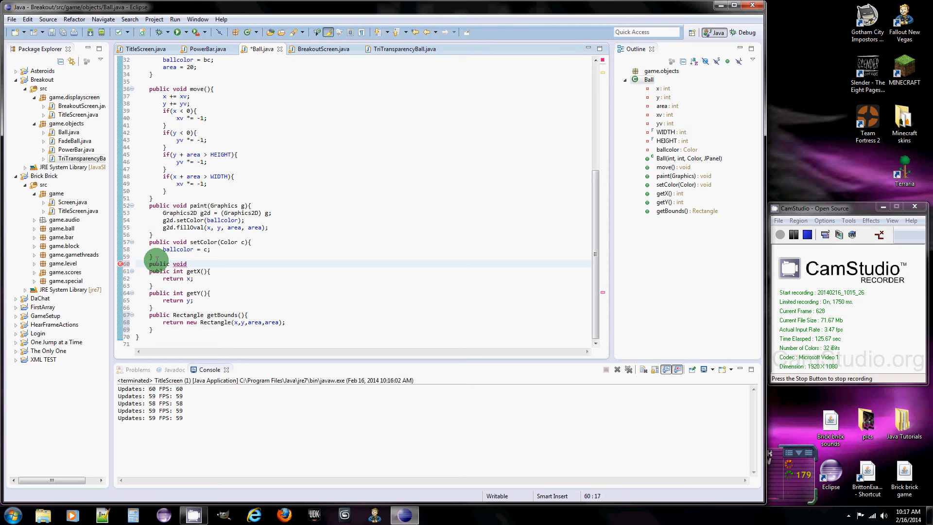
type("hitBar(){")
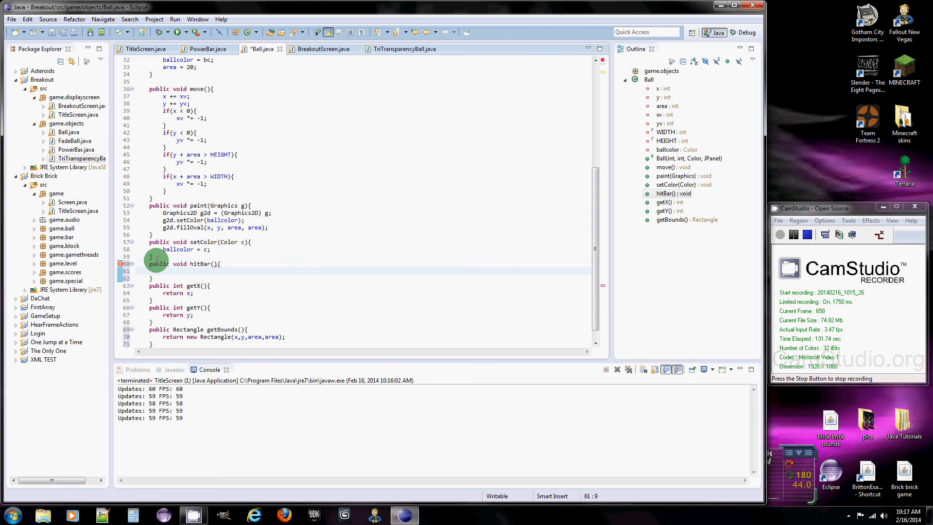
type("yb")
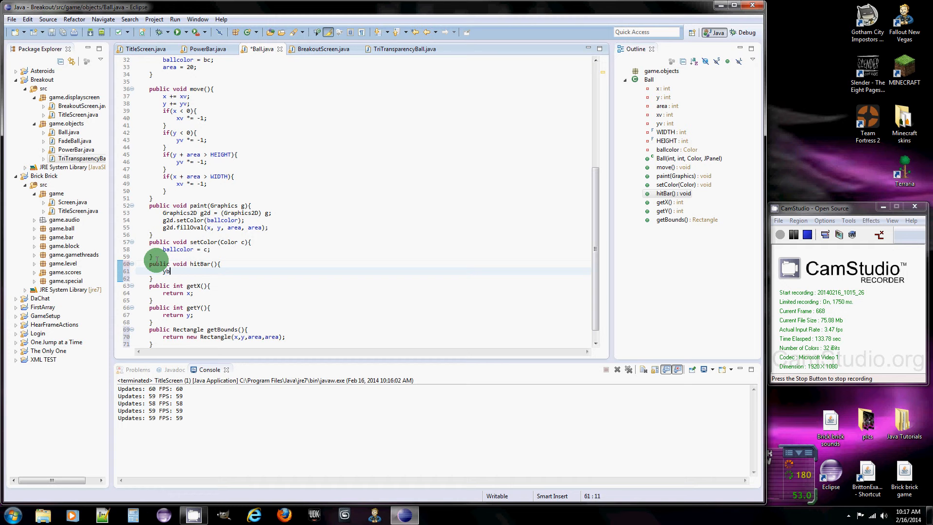
type("v *= -1;")
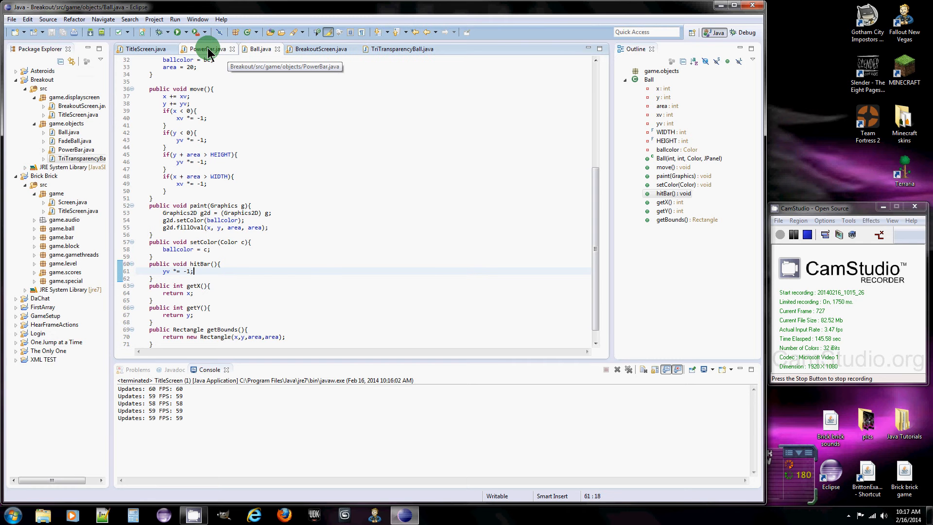
Step: Give PowerBar's move method a 'Ball b' parameter and bring up BreakoutScreen
left_click(205, 48)
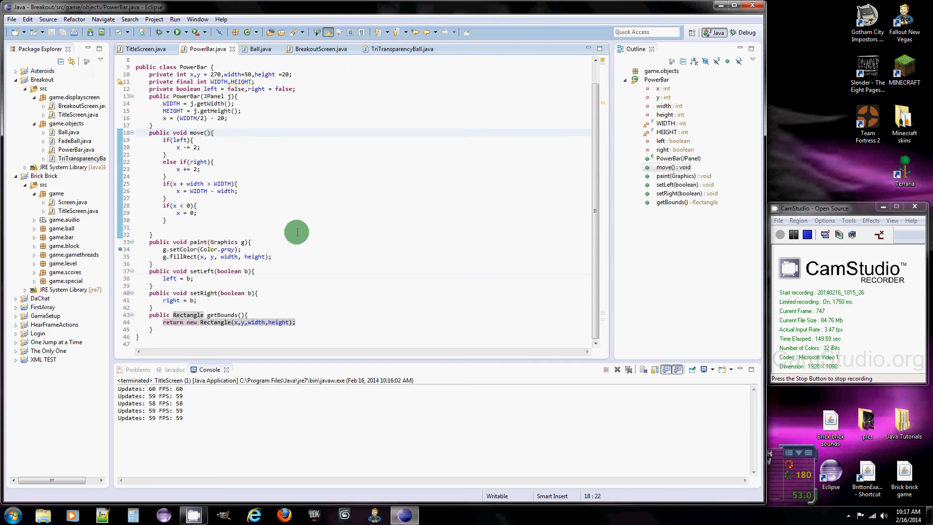
type("Ball b")
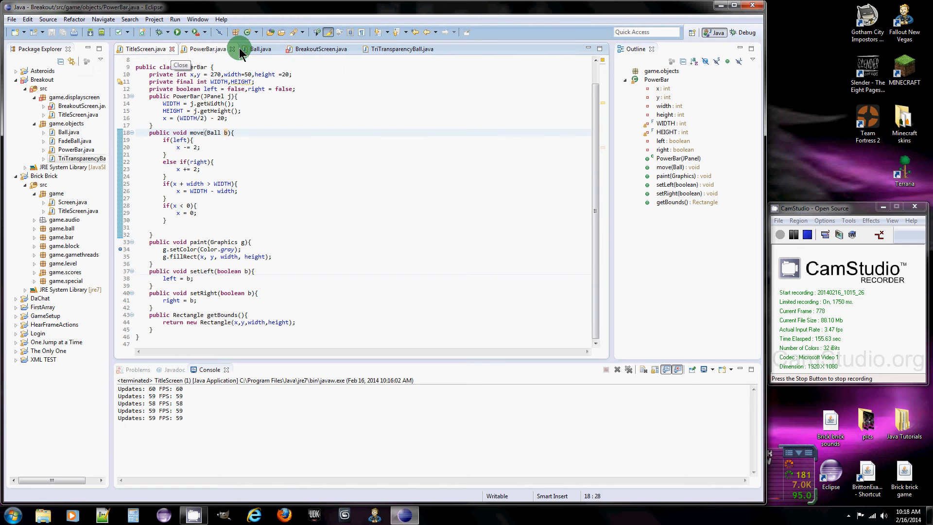
left_click(320, 49)
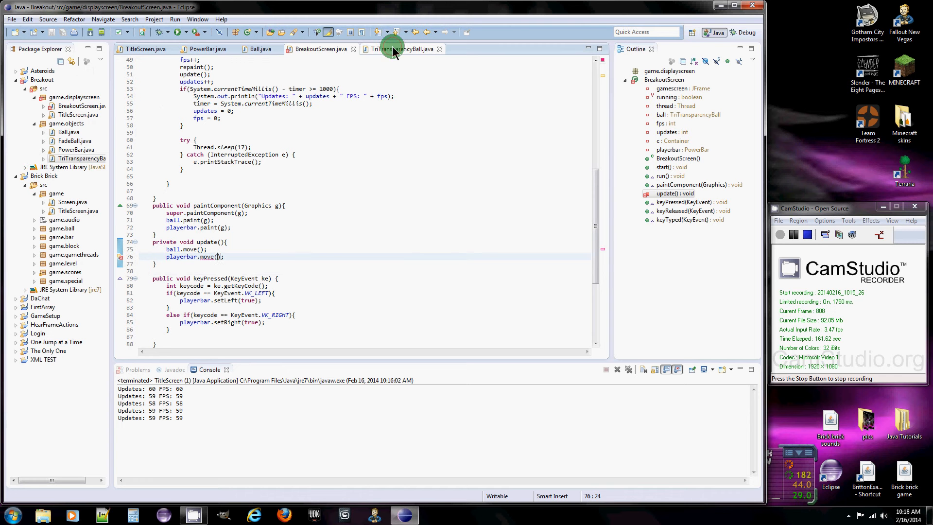
Step: Add public Ball getBall(){ return originalball; } to TriTransparencyBall and save
left_click(396, 49)
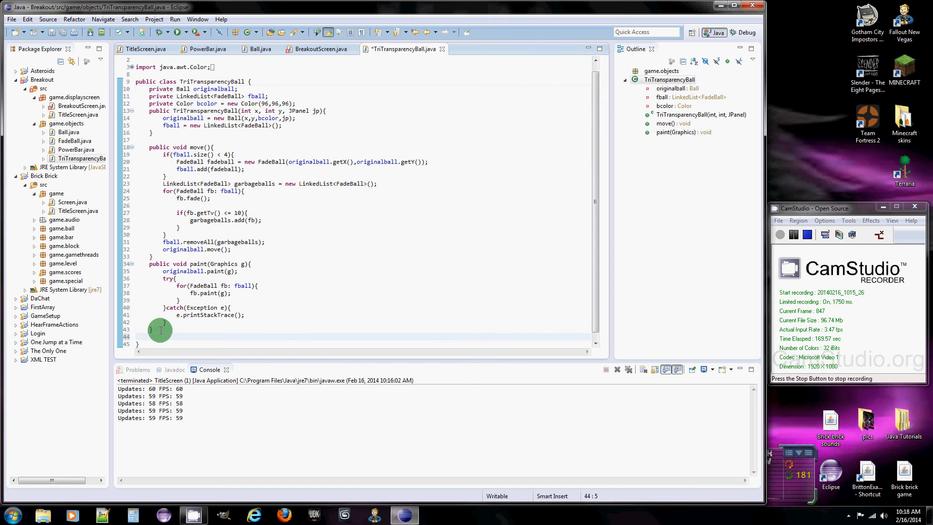
type("public void get")
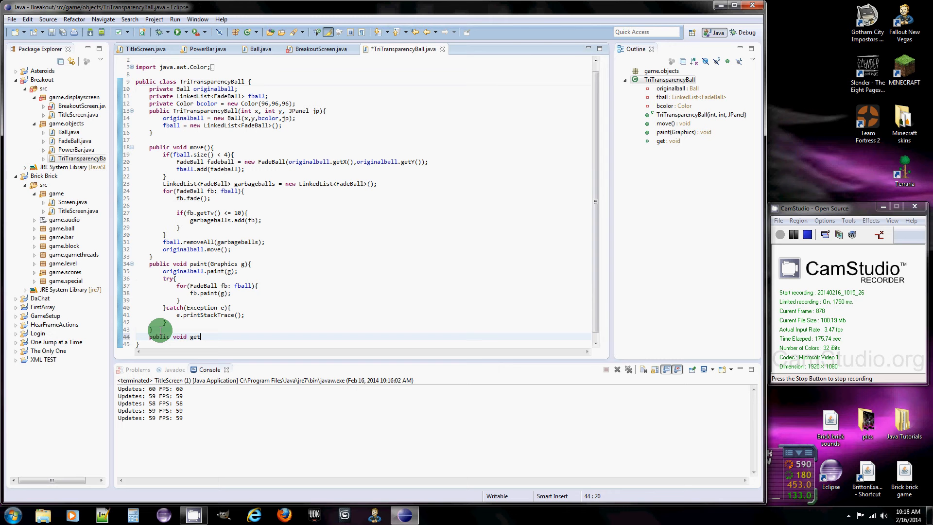
type("Ball()")
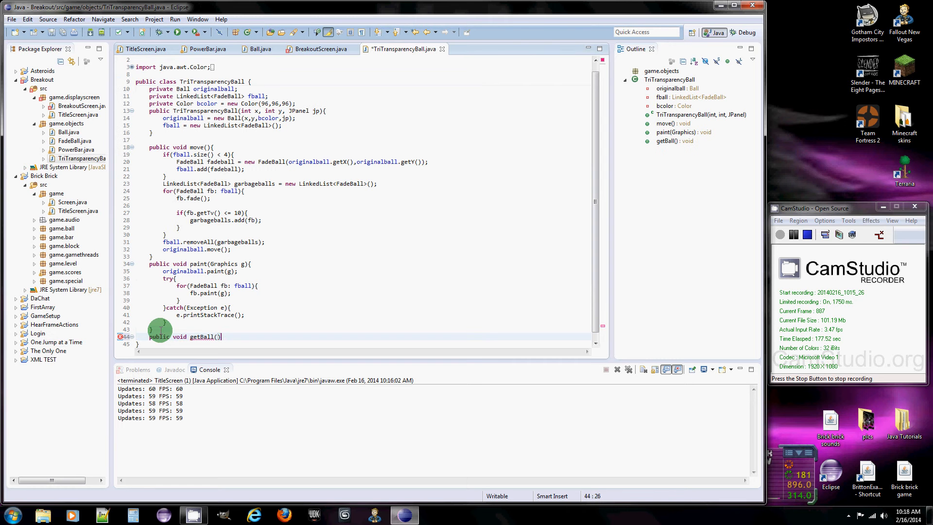
type("{")
type("return originalball;")
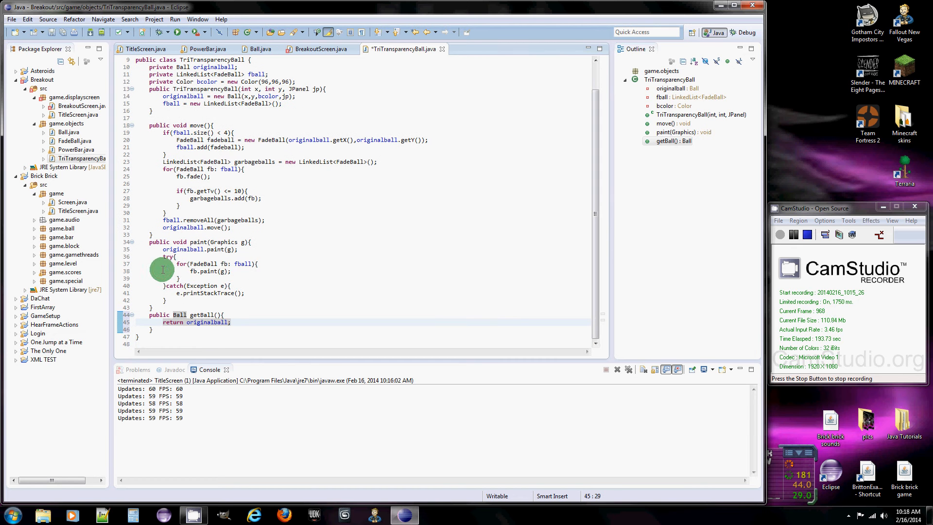
left_click_drag(176, 256, 191, 299)
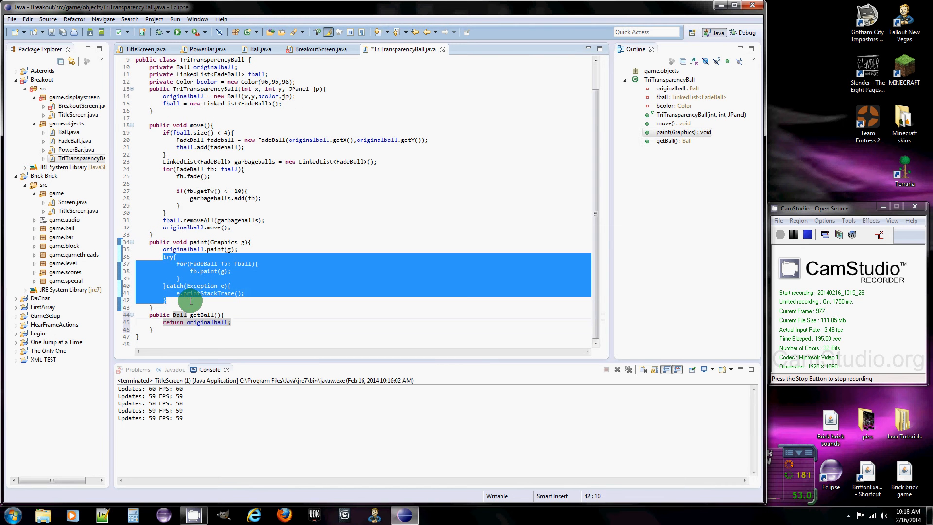
left_click(181, 278)
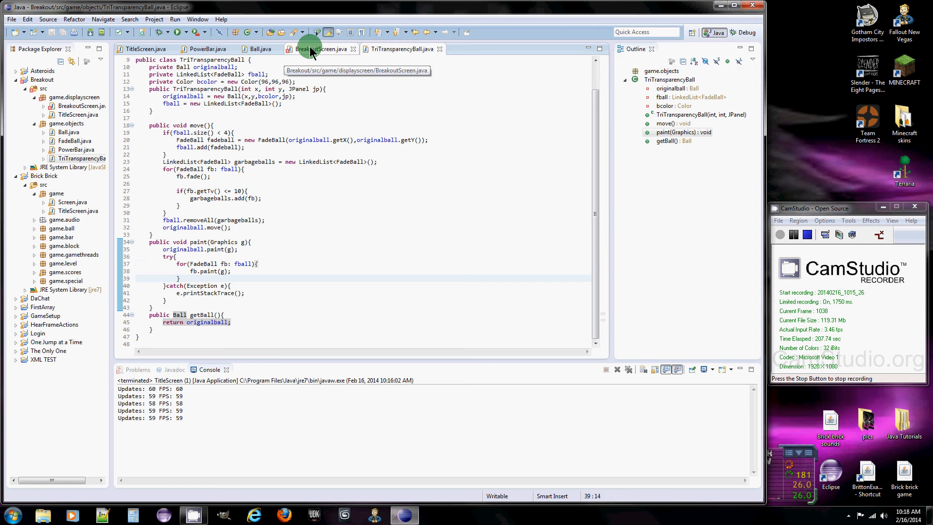
Step: Pass ball.getBall() to playerbar.move in BreakoutScreen's update, save, and return to PowerBar
left_click(312, 48)
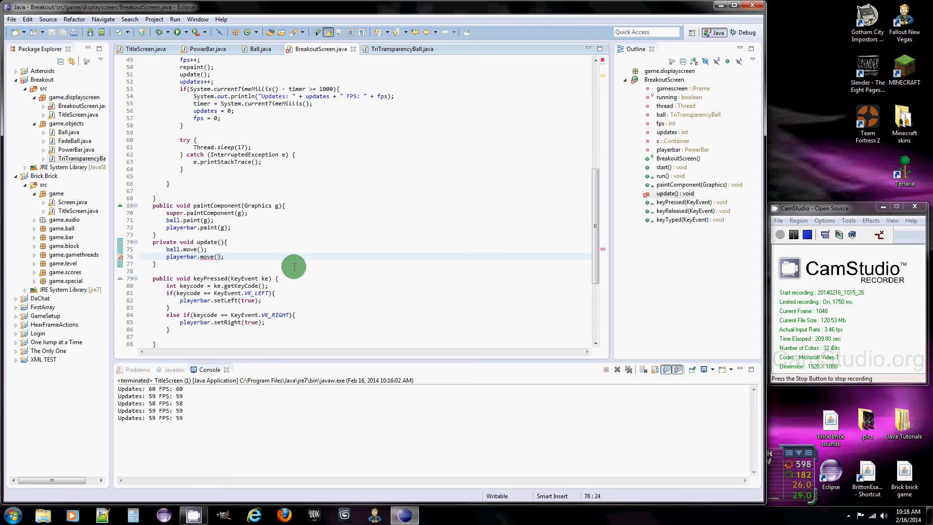
type("ball.getBall(")
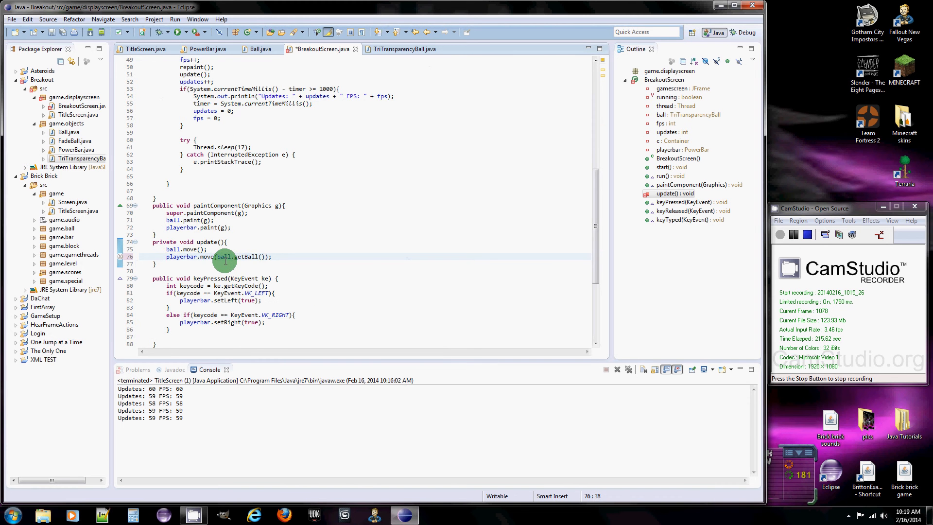
scroll("up", 3)
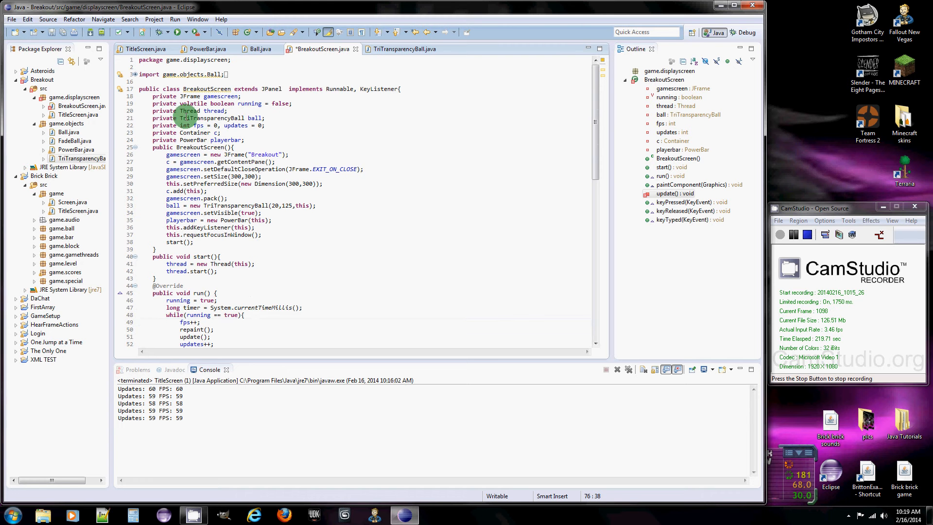
scroll("down", 3)
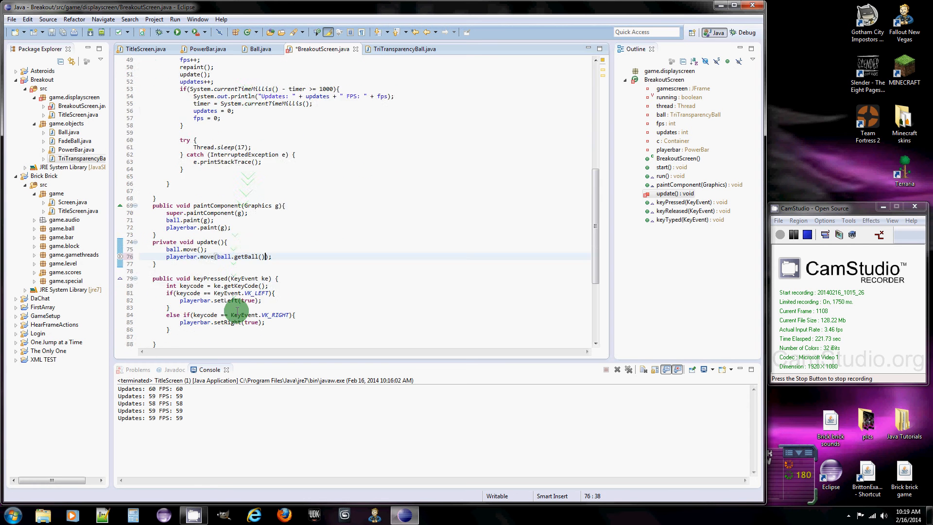
scroll("down", 3)
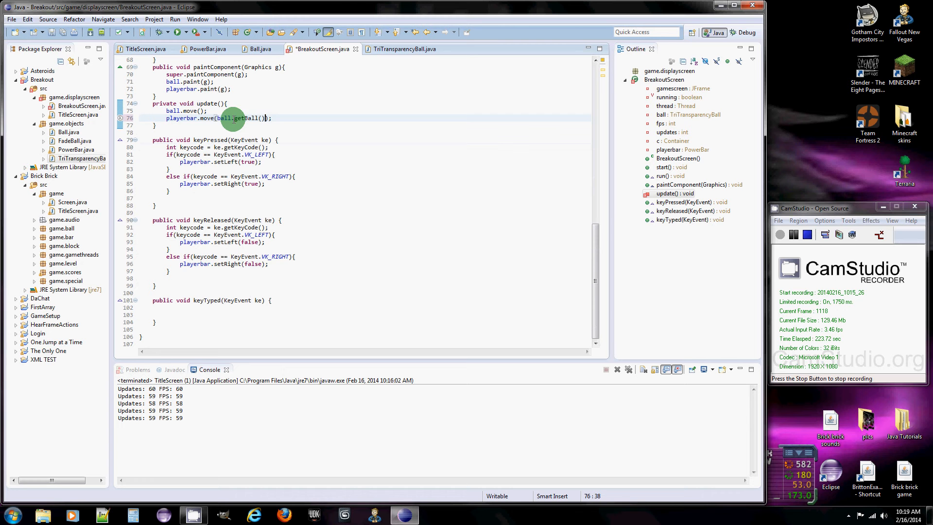
double_click(235, 117)
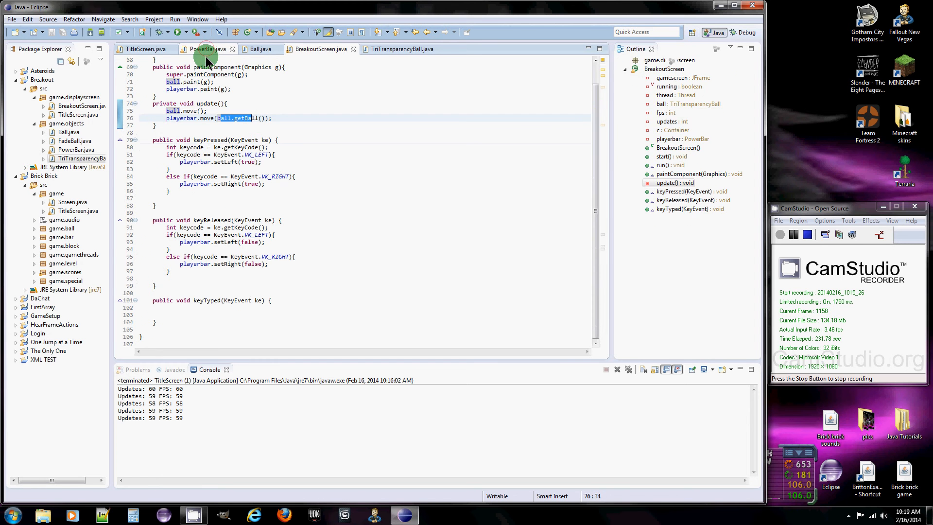
left_click(204, 49)
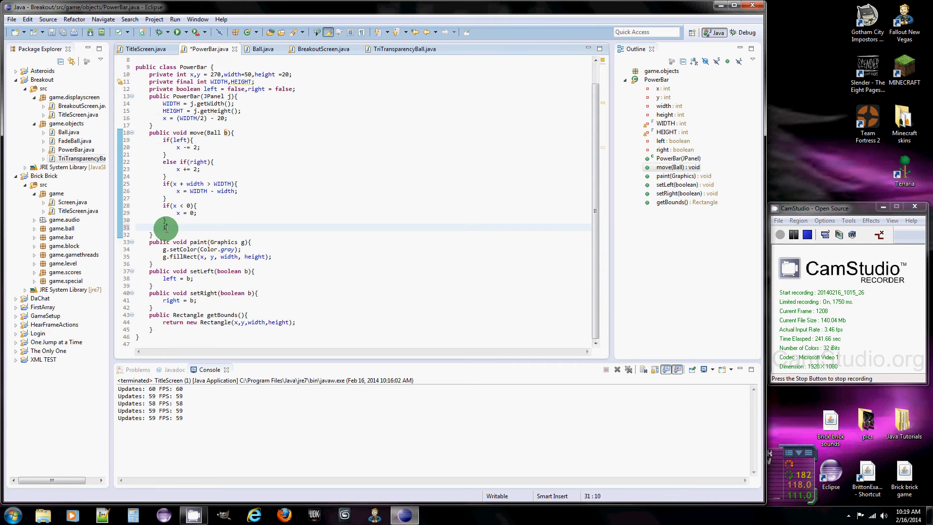
Step: Add if(getBounds().intersects(b.getBounds())){ } after the x < 0 check in PowerBar.move
type("f()")
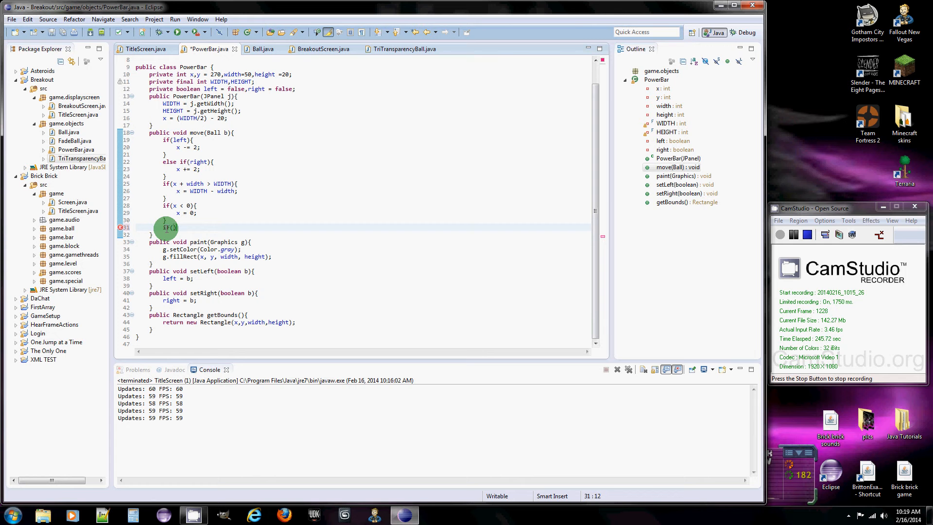
type("getBounds(")
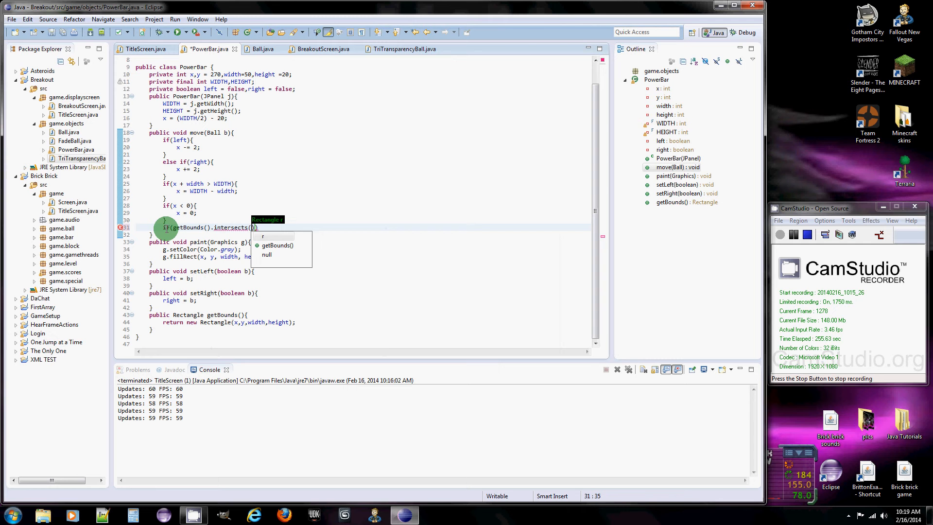
type("b")
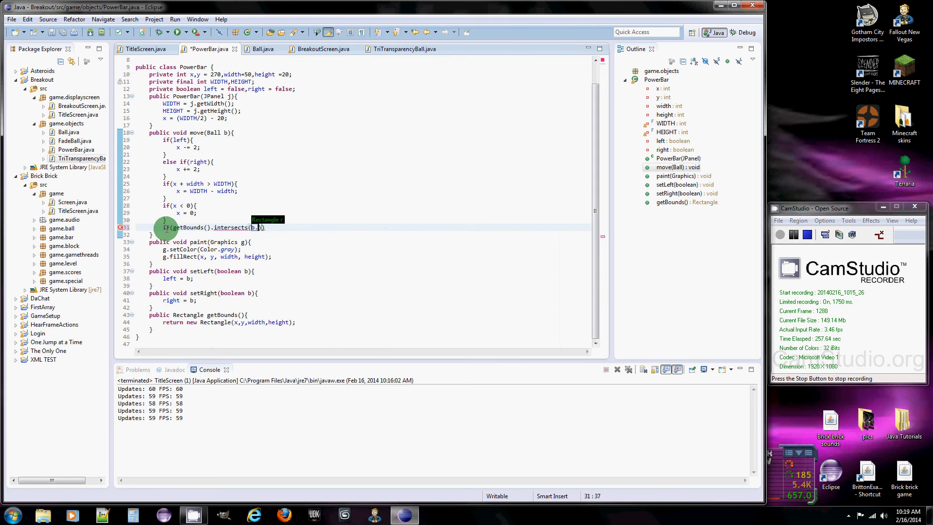
type(".getBounds()")
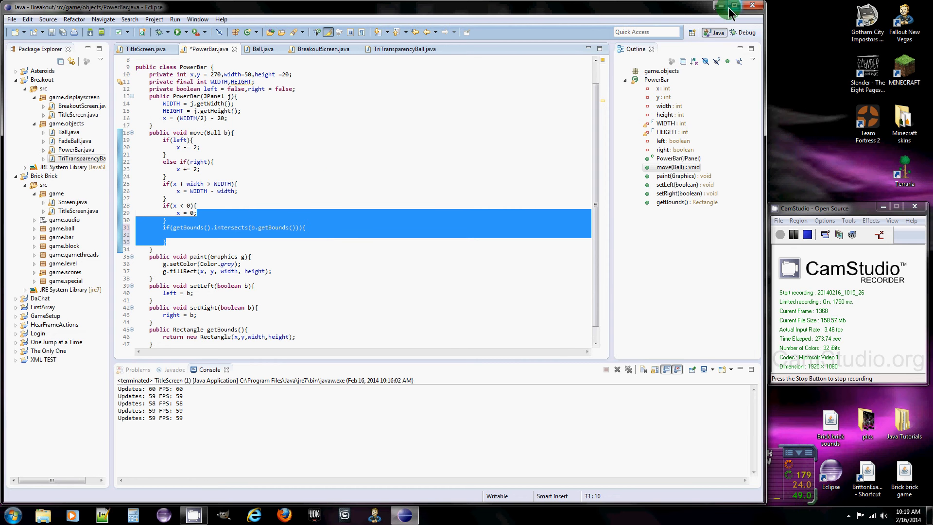
left_click(727, 5)
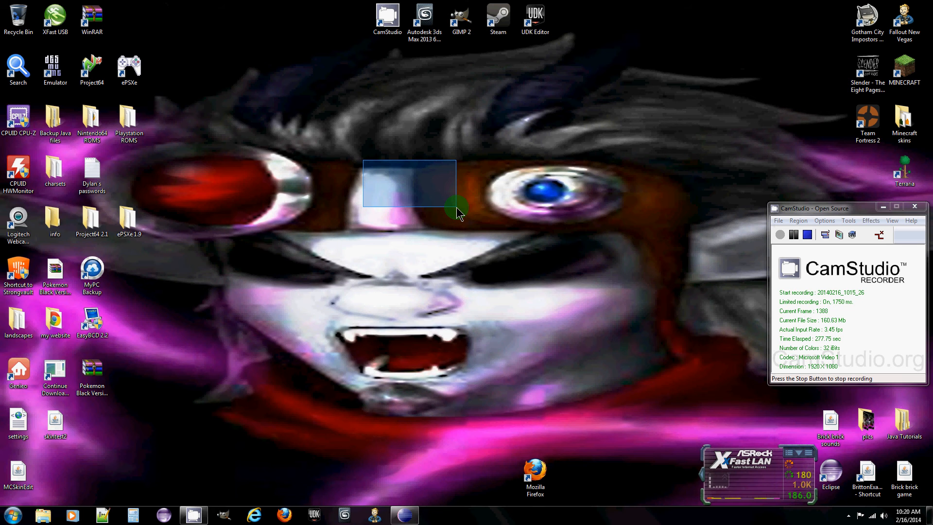
left_click_drag(456, 214, 487, 169)
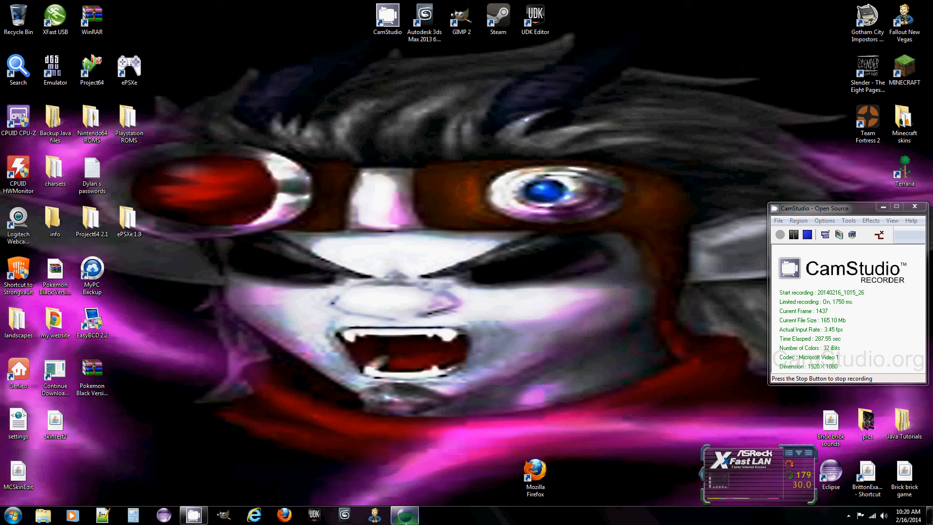
left_click(405, 515)
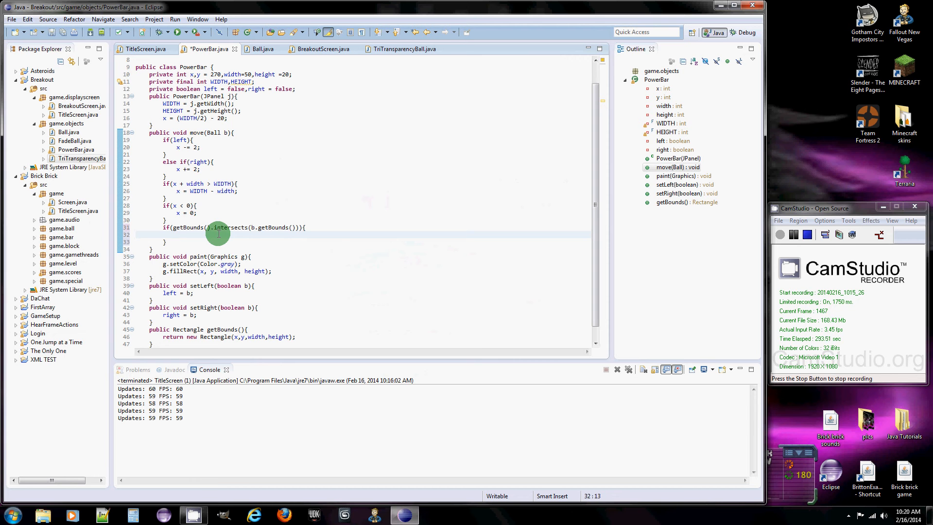
Step: Add an if(b.getY() < y) check inside PowerBar's intersects block
type("if")
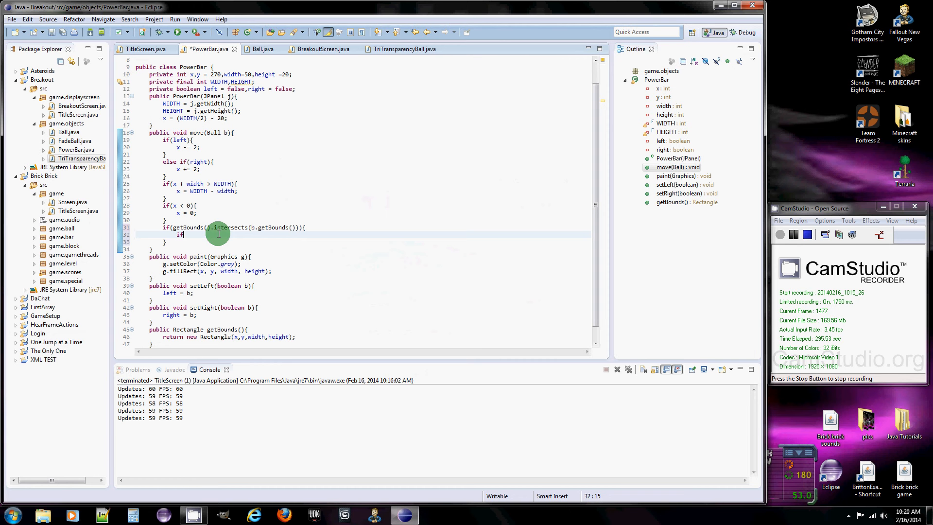
type("()")
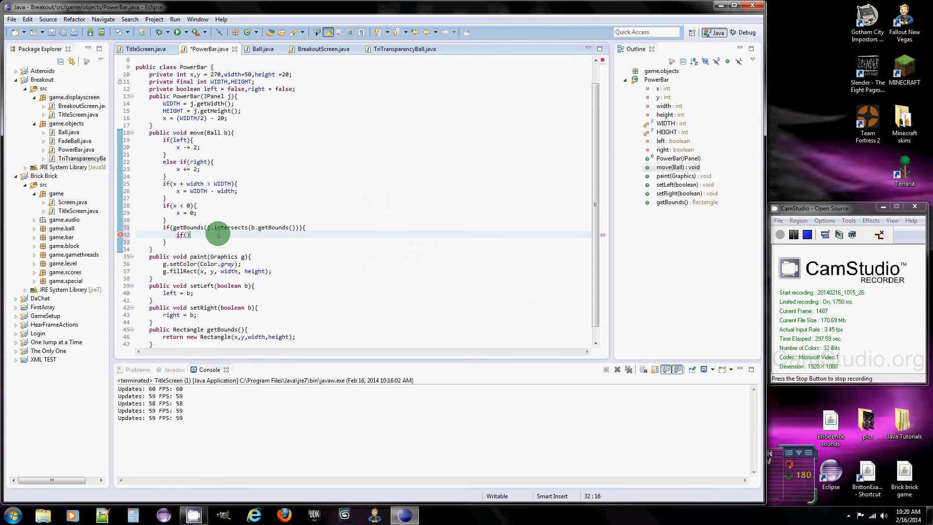
type("b")
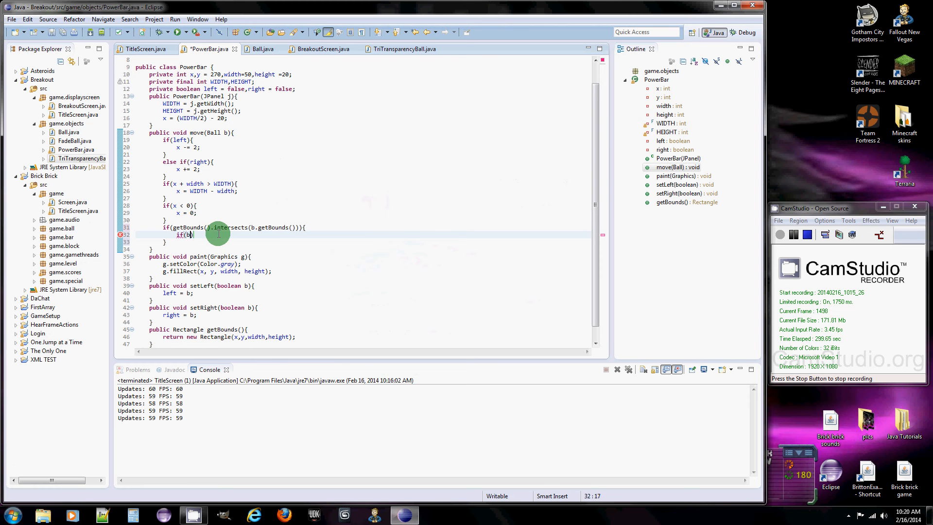
type(".getY()")
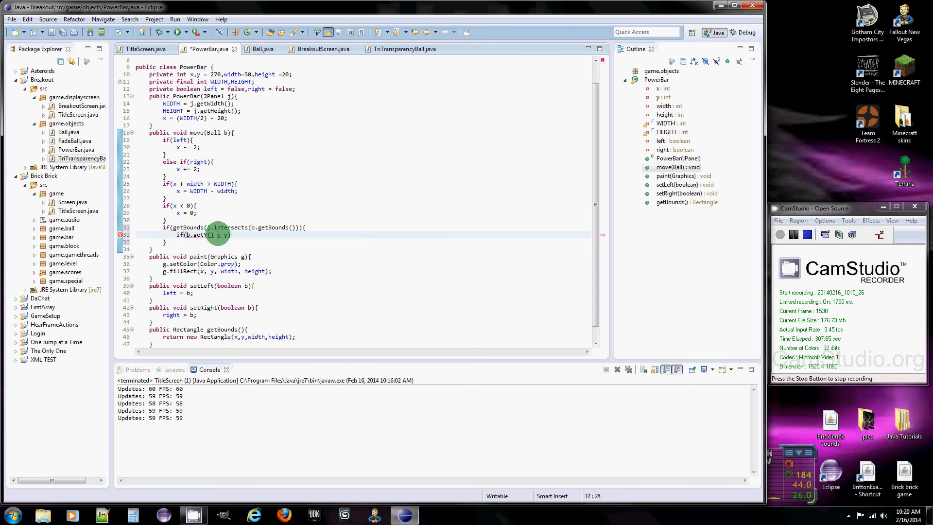
key("Enter")
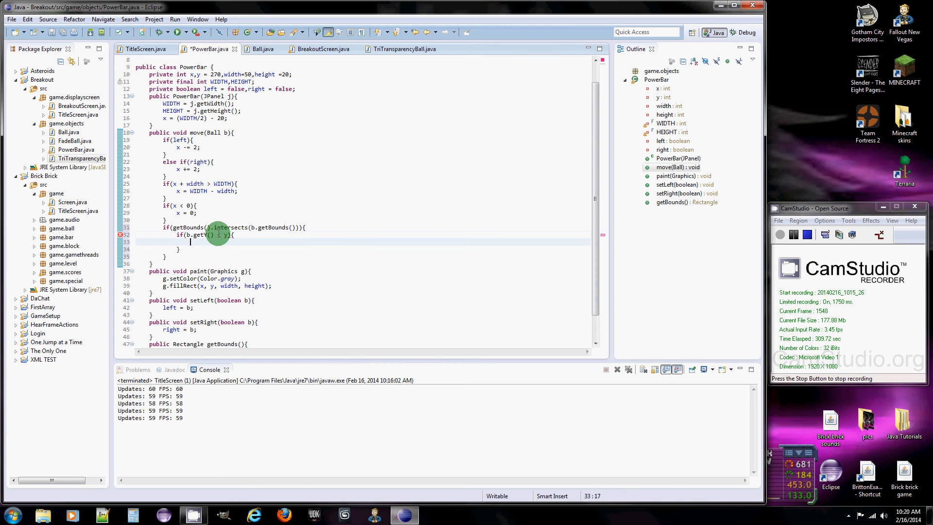
Step: Call b.hitBar() inside that check, save PowerBar, and bring up the Ball class
type("b.")
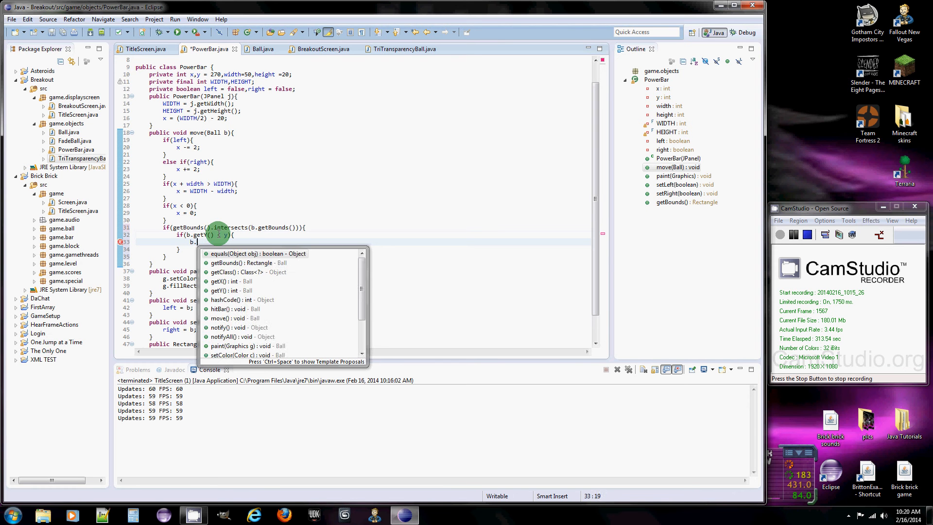
type("hitBar();")
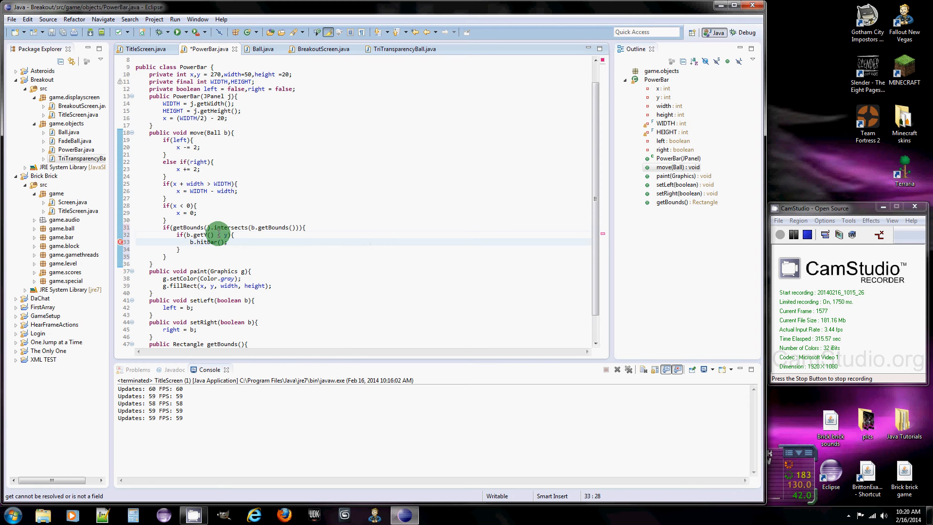
left_click(68, 30)
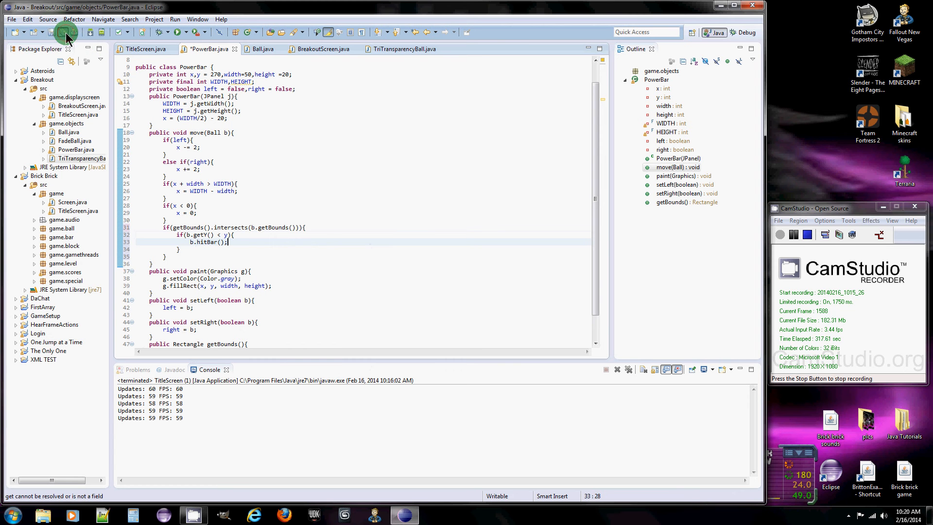
left_click(258, 48)
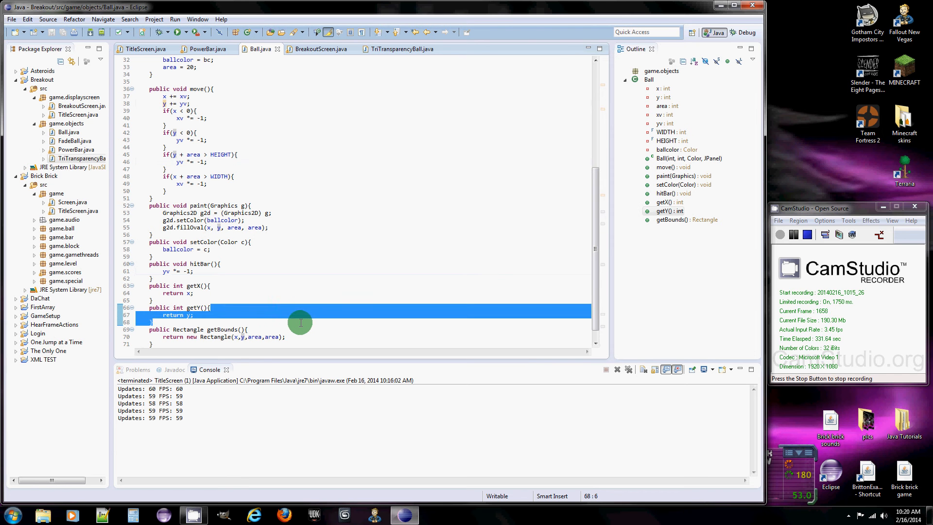
Step: Glance over Ball's getY and the TitleScreen class, then return to PowerBar
left_click(301, 247)
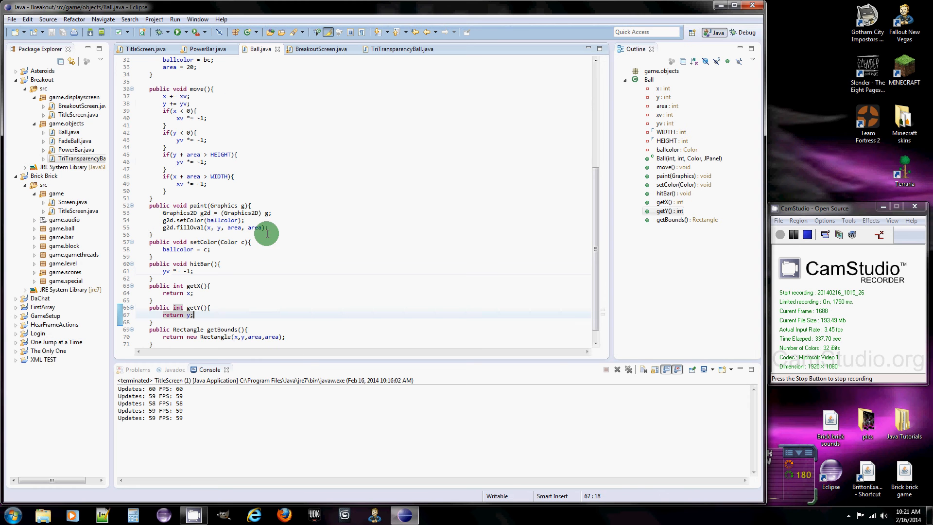
left_click(144, 48)
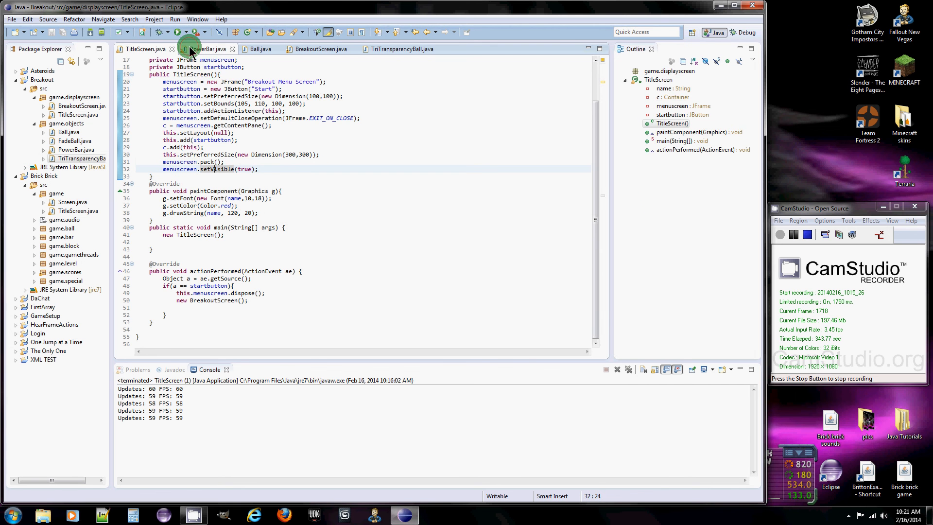
left_click(204, 49)
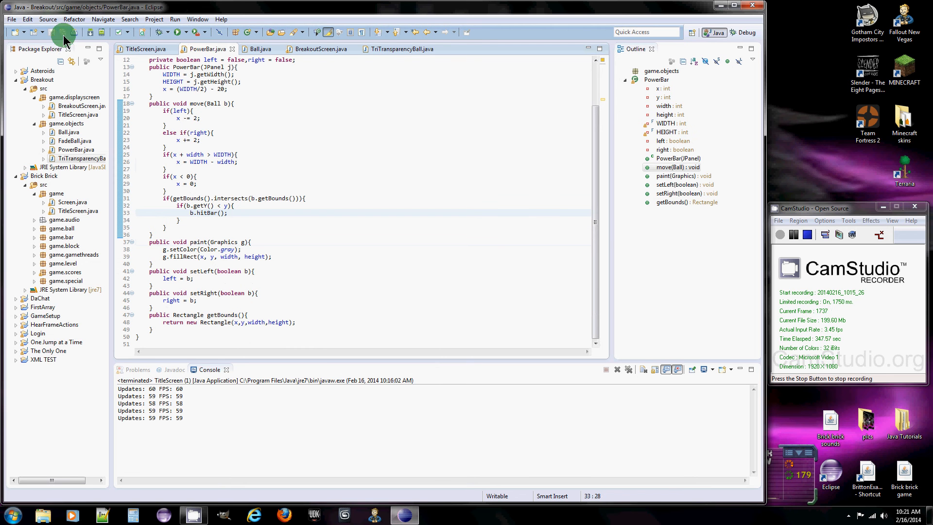
Step: Run the Breakout game from its menu twice to test paddle collision, closing it between runs
left_click(69, 34)
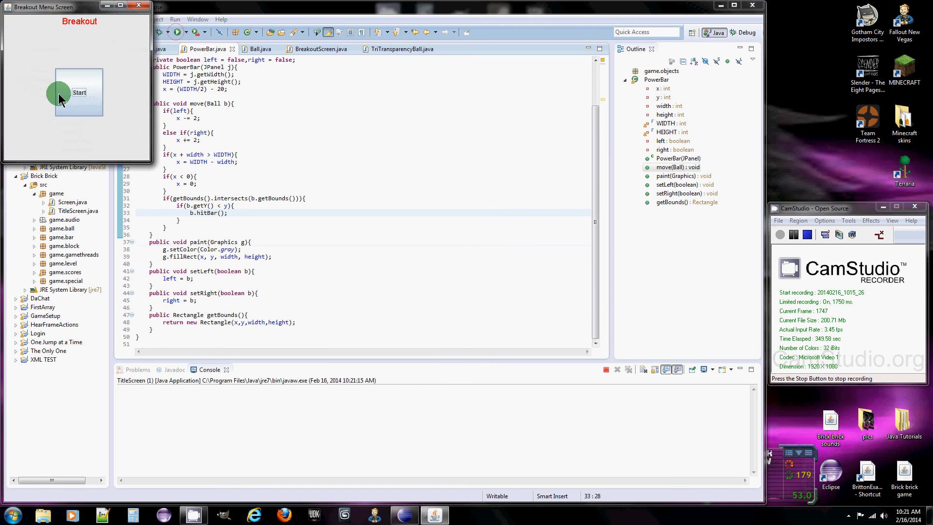
left_click(80, 91)
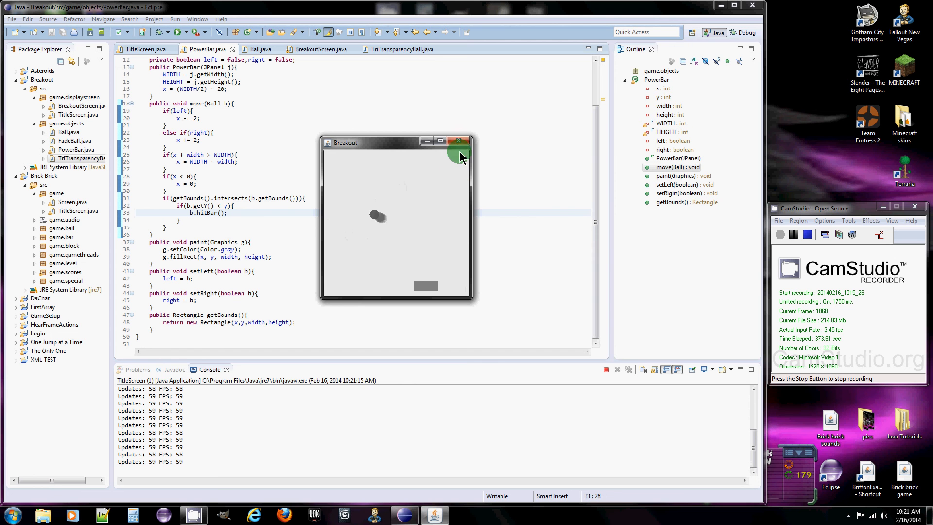
left_click(464, 142)
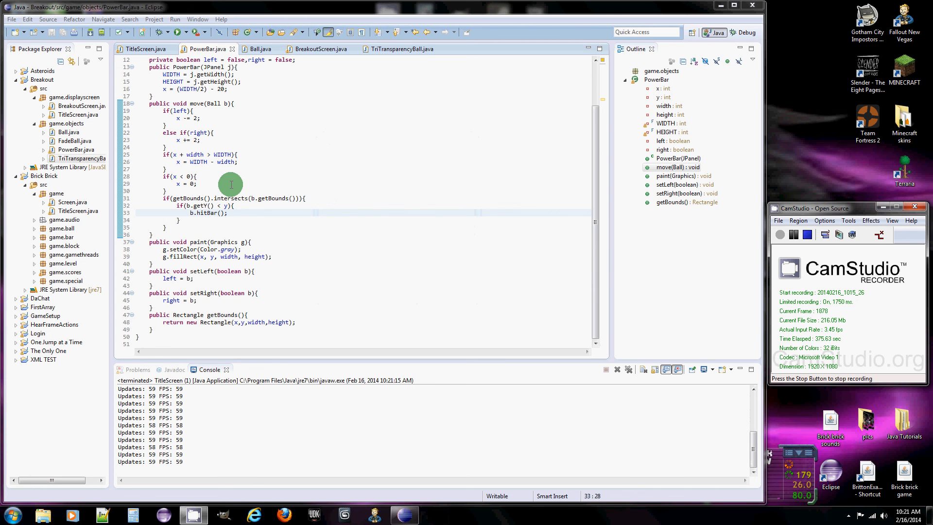
left_click(143, 49)
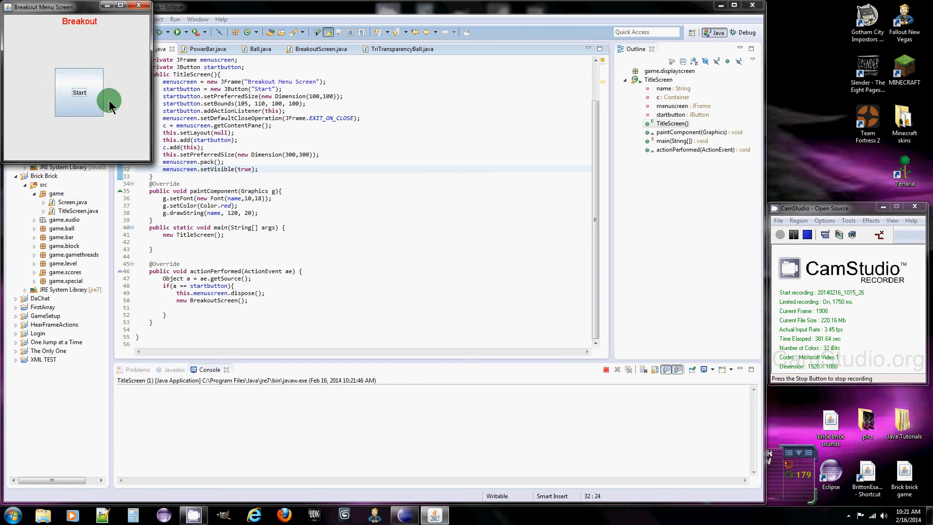
left_click(80, 92)
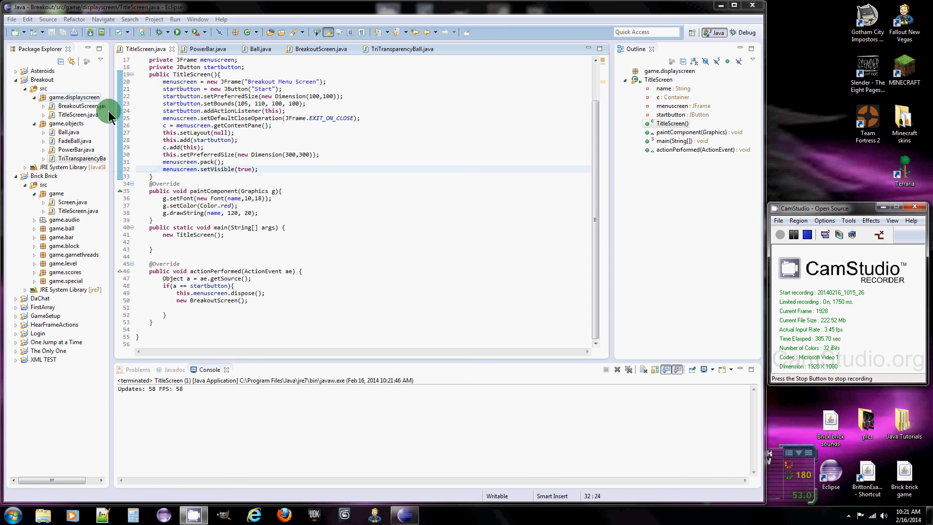
mouse_move(293, 227)
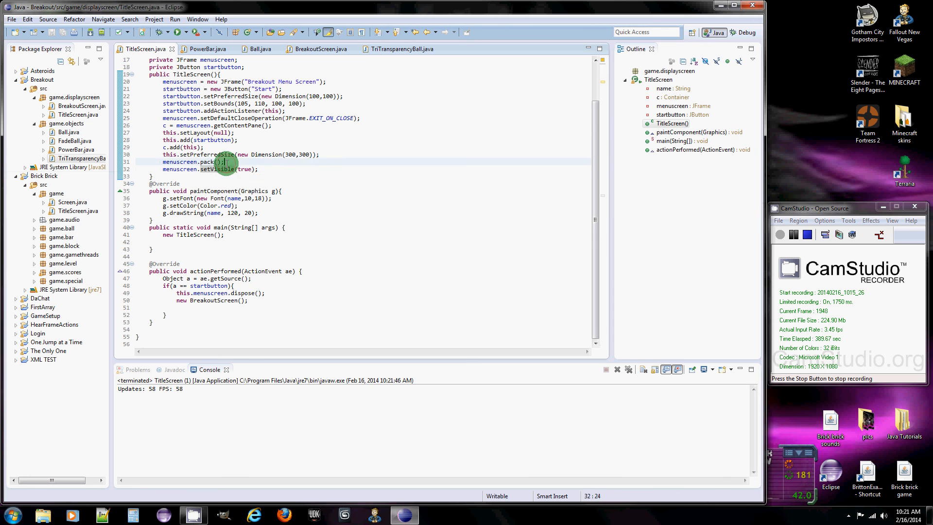
Step: Add menuscreen.setLocationRelativeTo(null) before setVisible in TitleScreen
type("m")
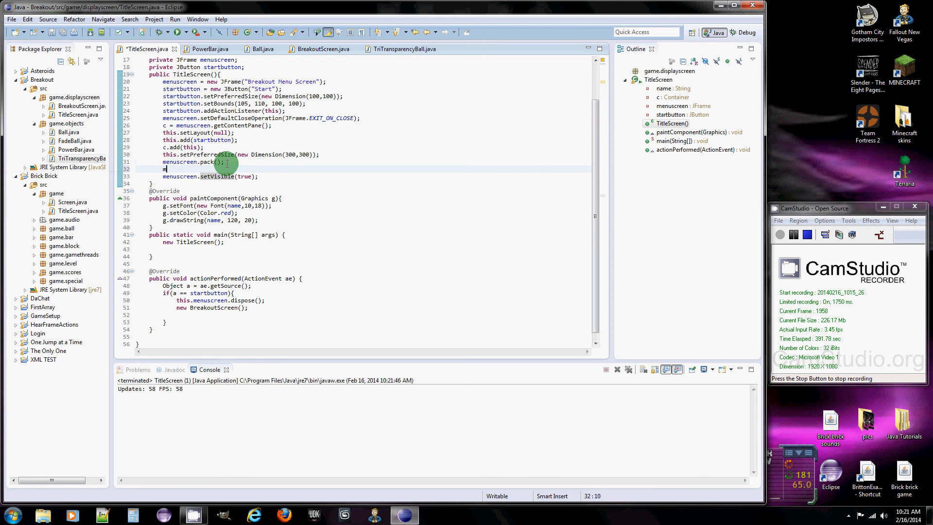
type("enuscr")
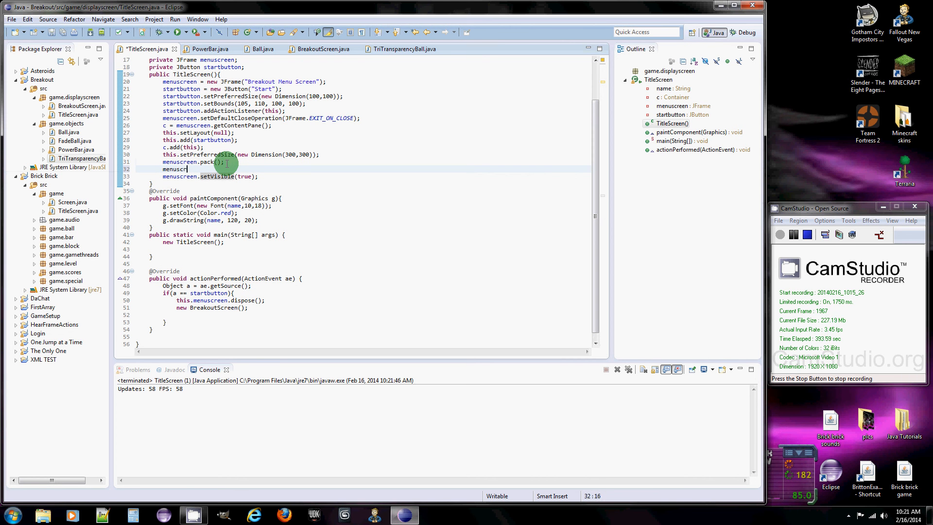
type(".")
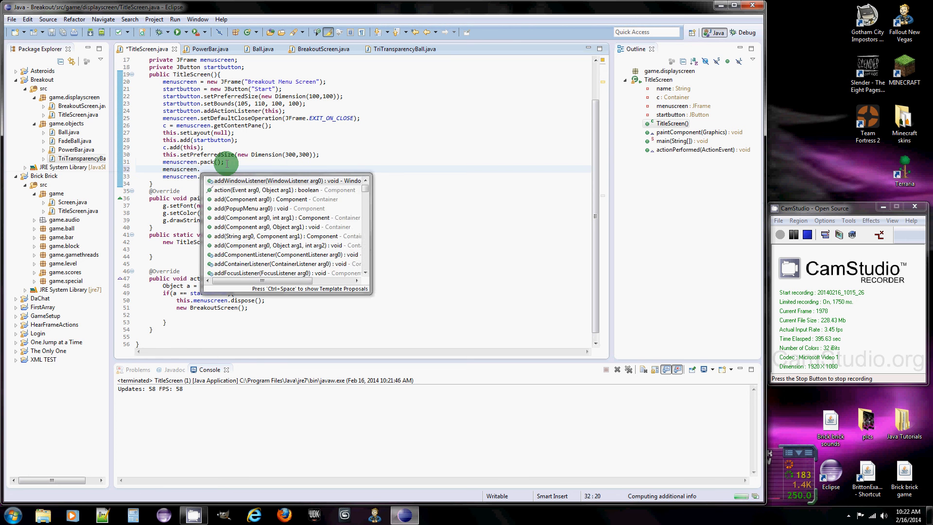
type("setLocationRelativeTo(null);")
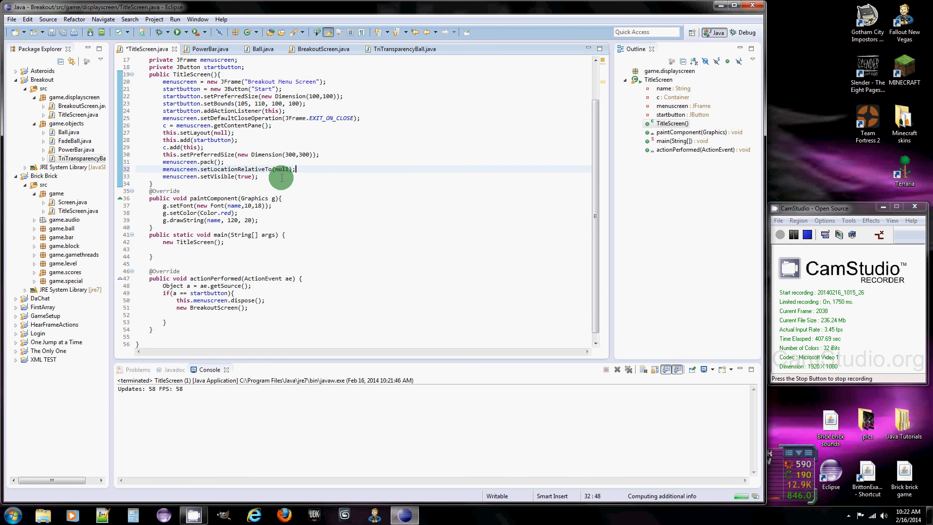
double_click(281, 170)
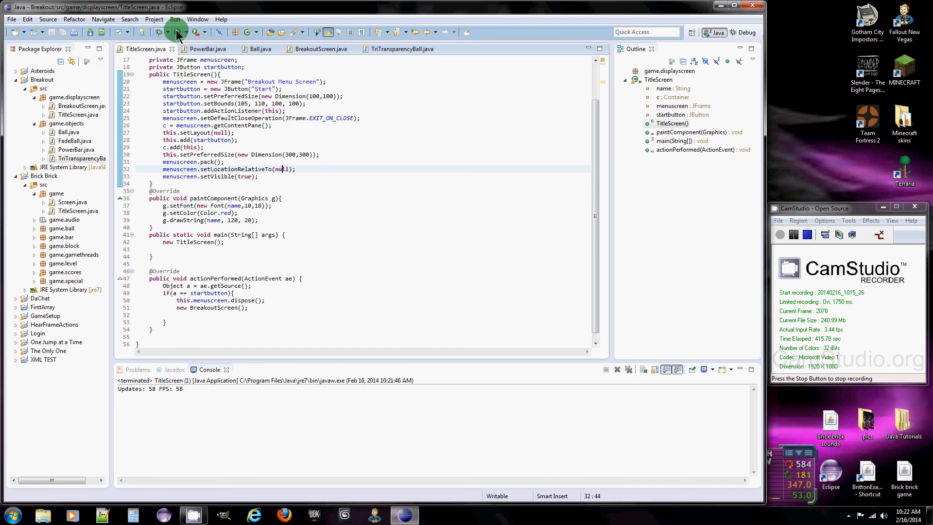
Step: Run the title screen and confirm the menu window opens centered
left_click(181, 31)
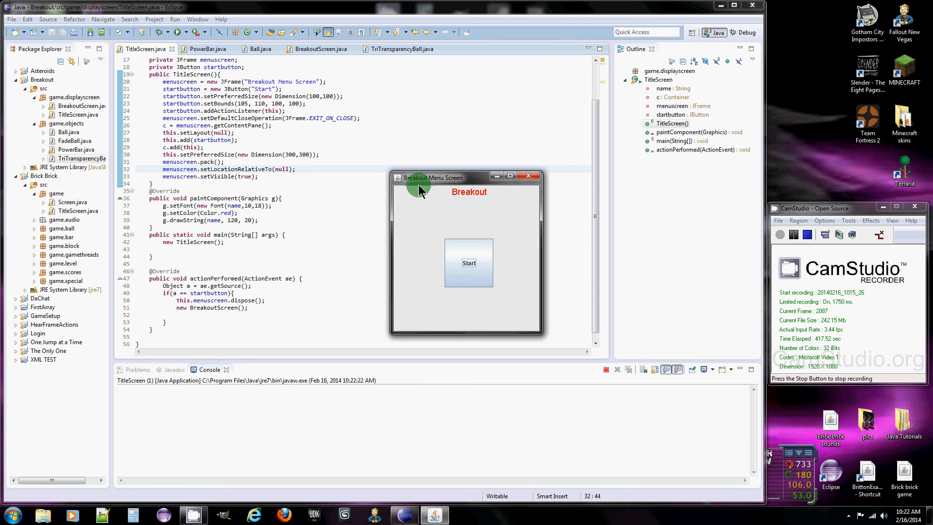
left_click(470, 263)
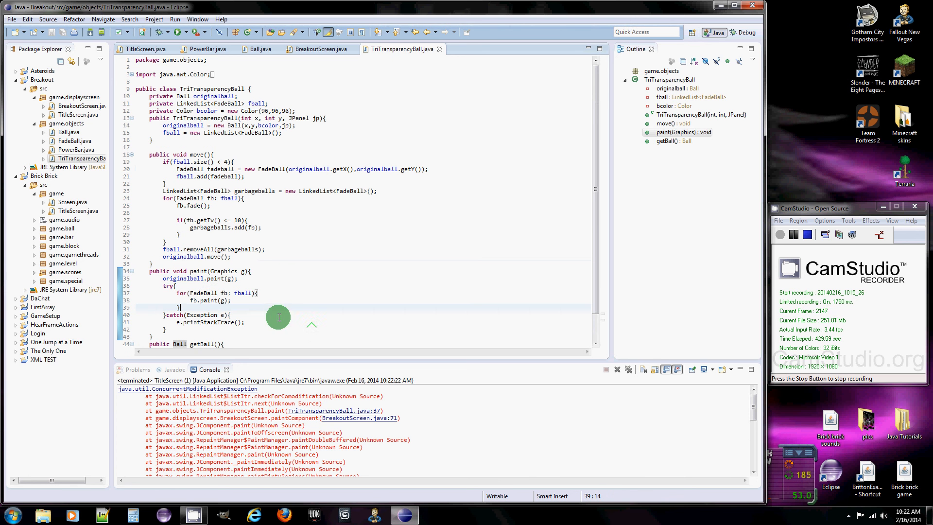
mouse_move(262, 328)
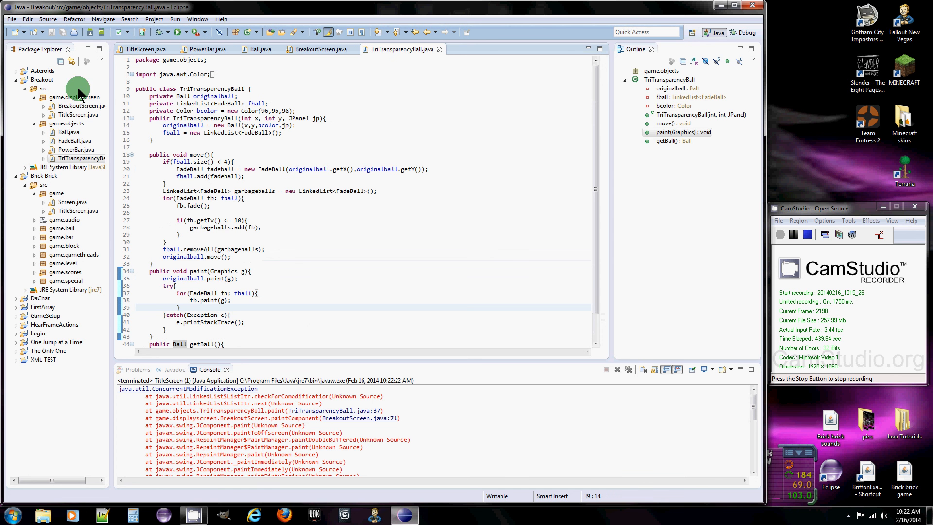
mouse_move(193, 85)
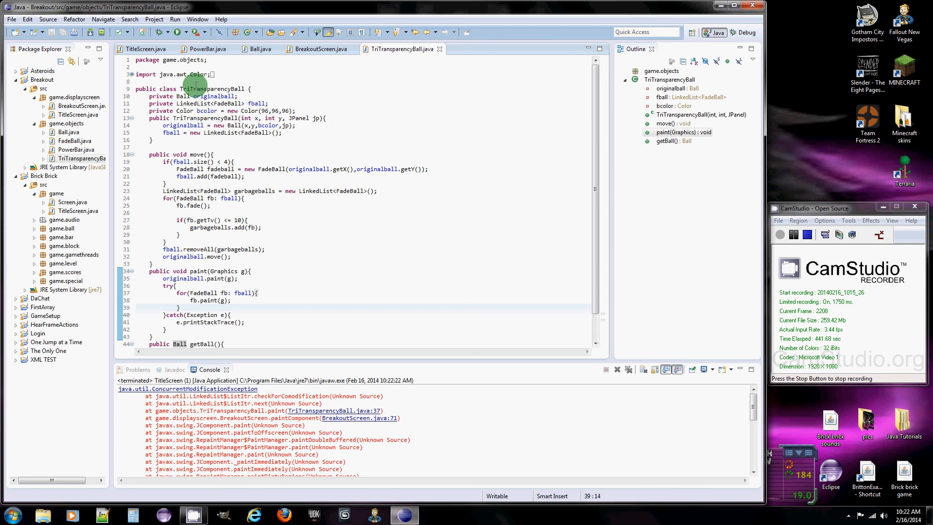
Step: Switch to BreakoutScreen.java and insert a blank line after the TriTransparencyBall creation
left_click(319, 49)
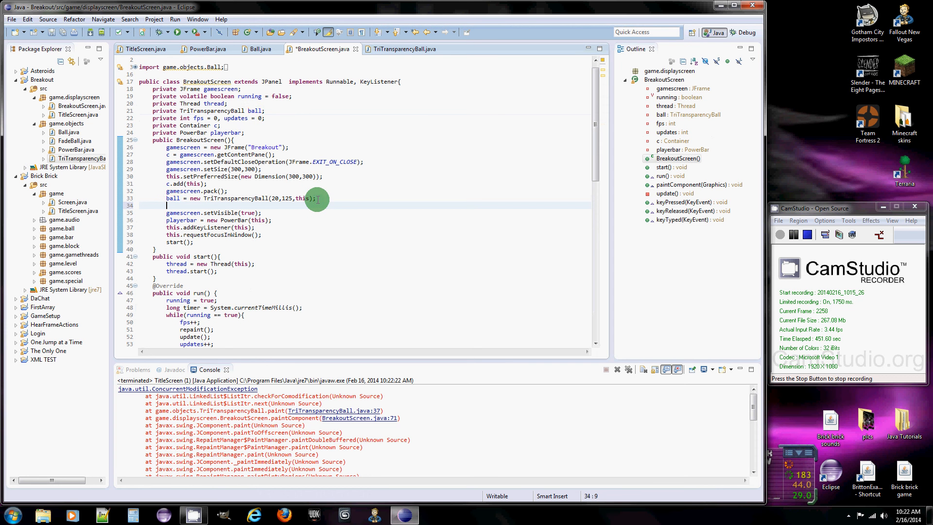
Step: Add gamescreen.setLocationRelativeTo(null) in the BreakoutScreen constructor via autocomplete
type("g")
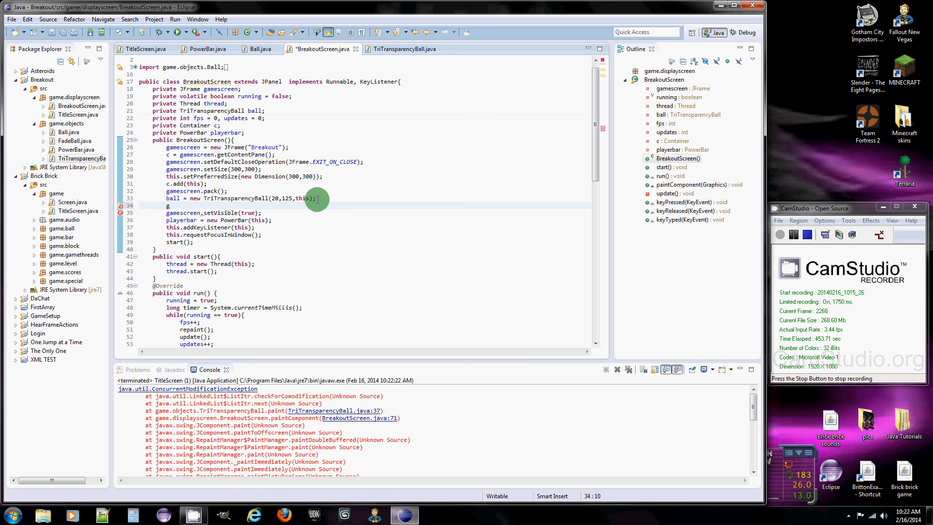
type("gamescreen.set")
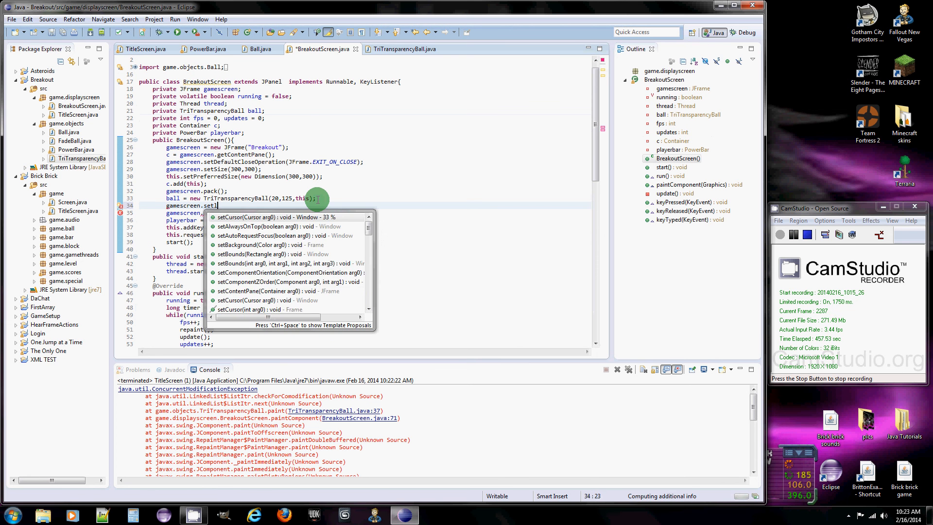
type("oc")
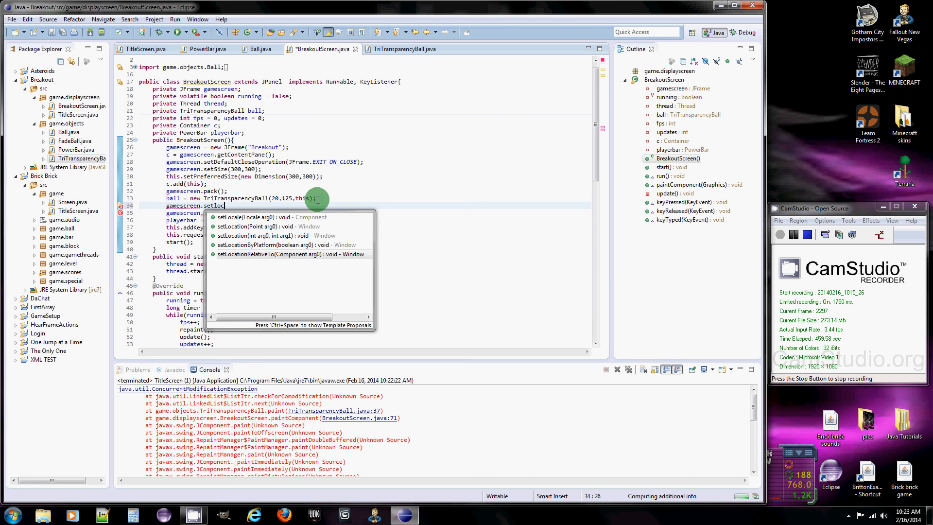
left_click(286, 254)
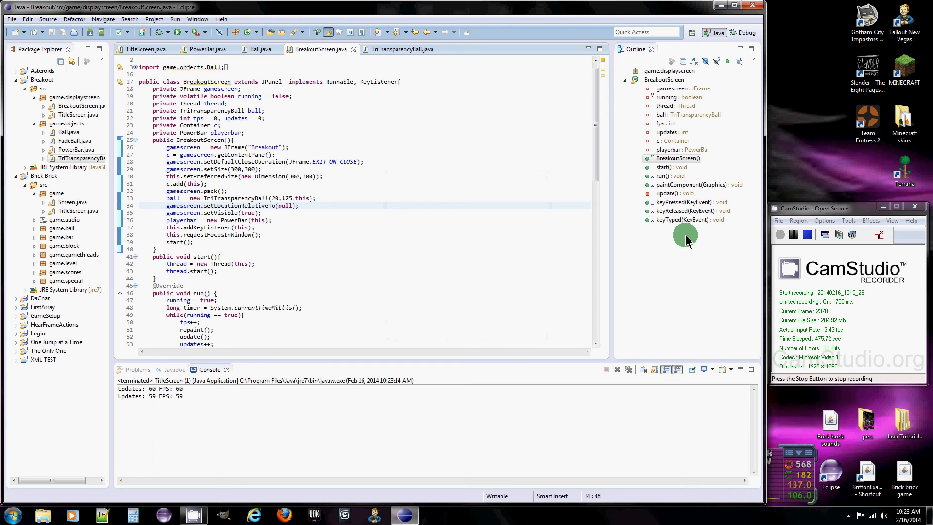
mouse_move(509, 153)
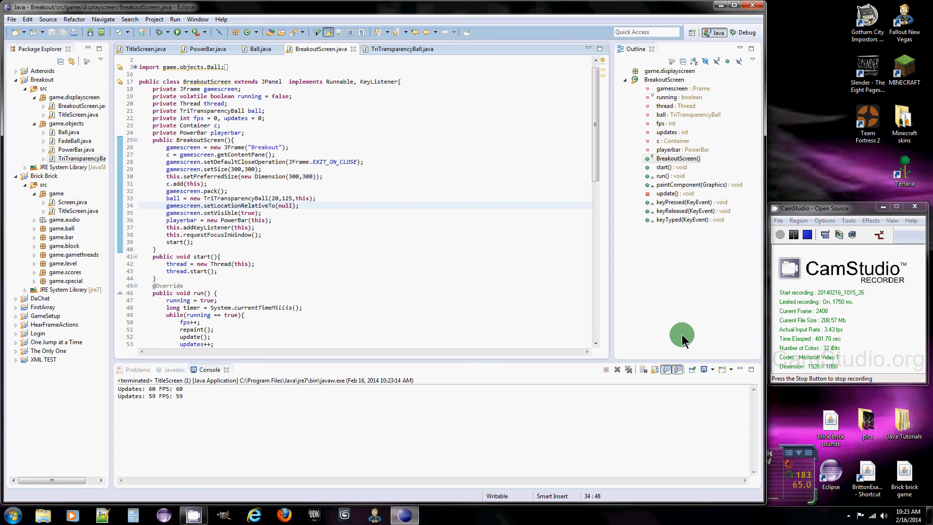
mouse_move(638, 332)
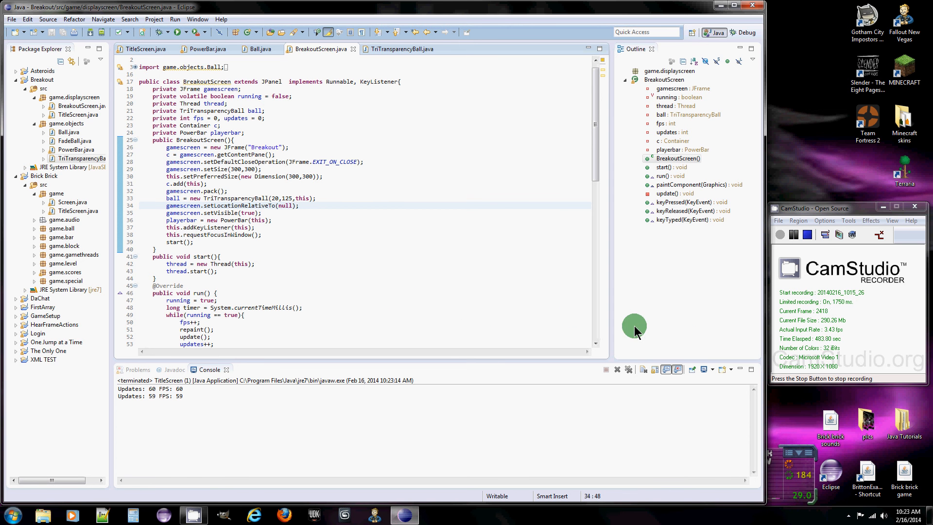
mouse_move(389, 329)
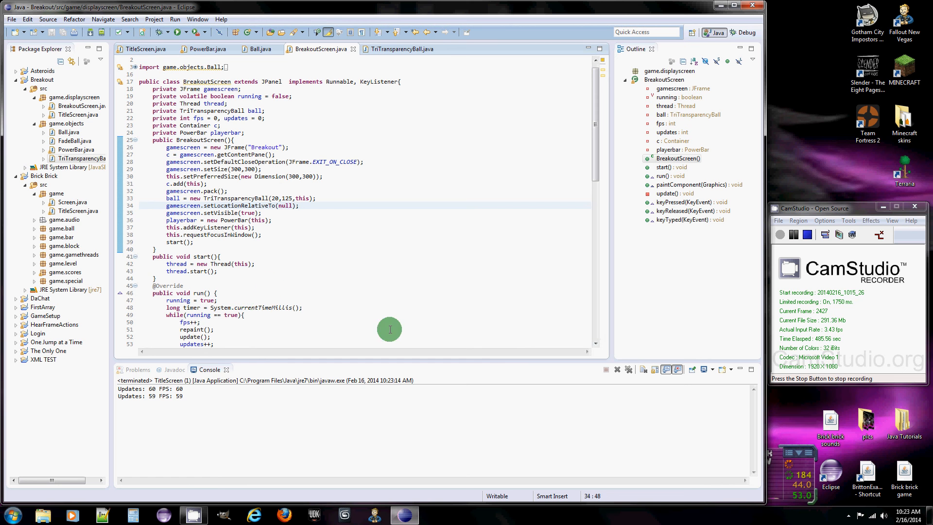